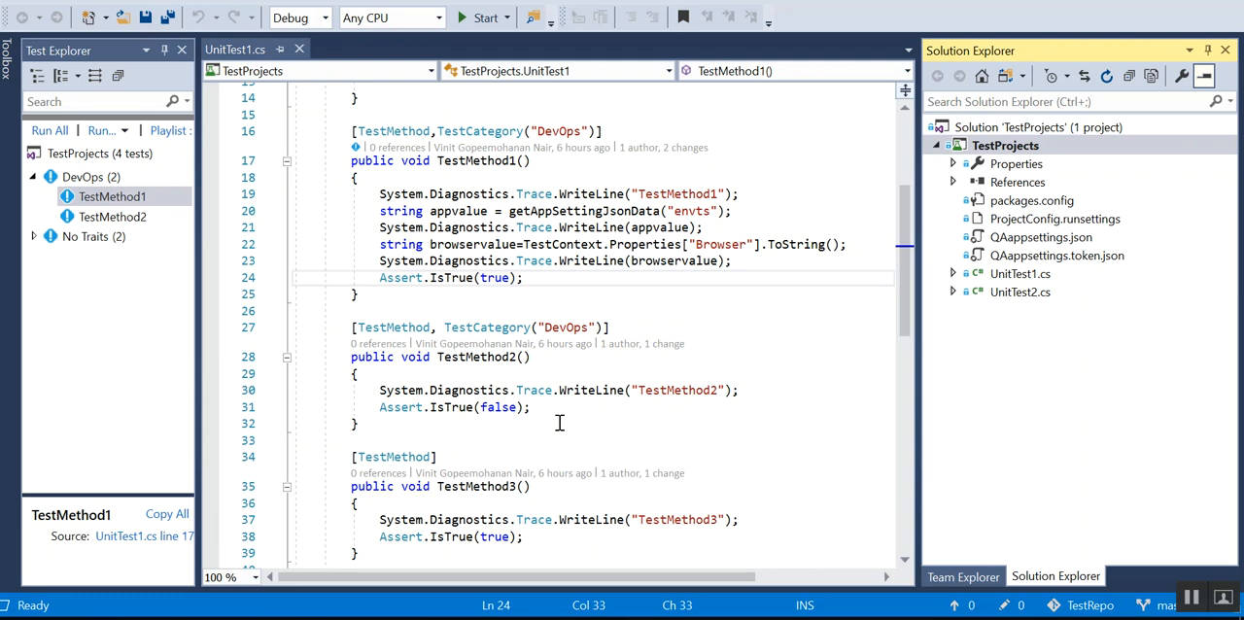
{"action": "mouse_move", "coordinate": [603, 322]}
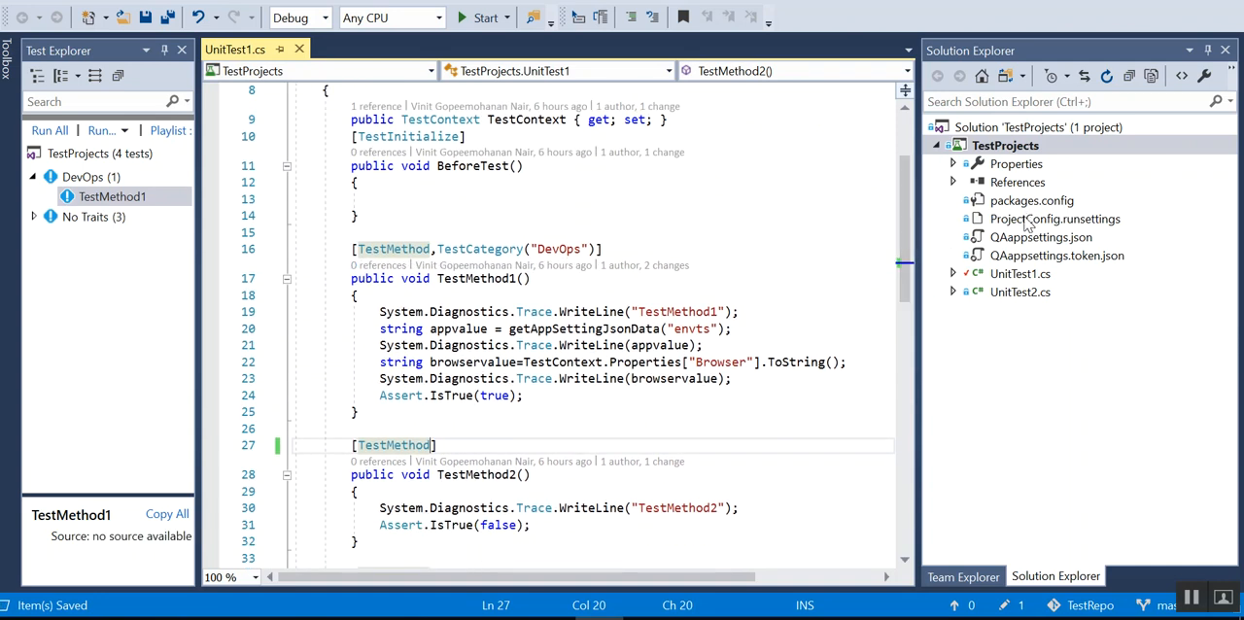
- Review ProjectConfig.runsettings parameters before running TestMethod1 locally
{"action": "double_click", "coordinate": [1054, 218]}
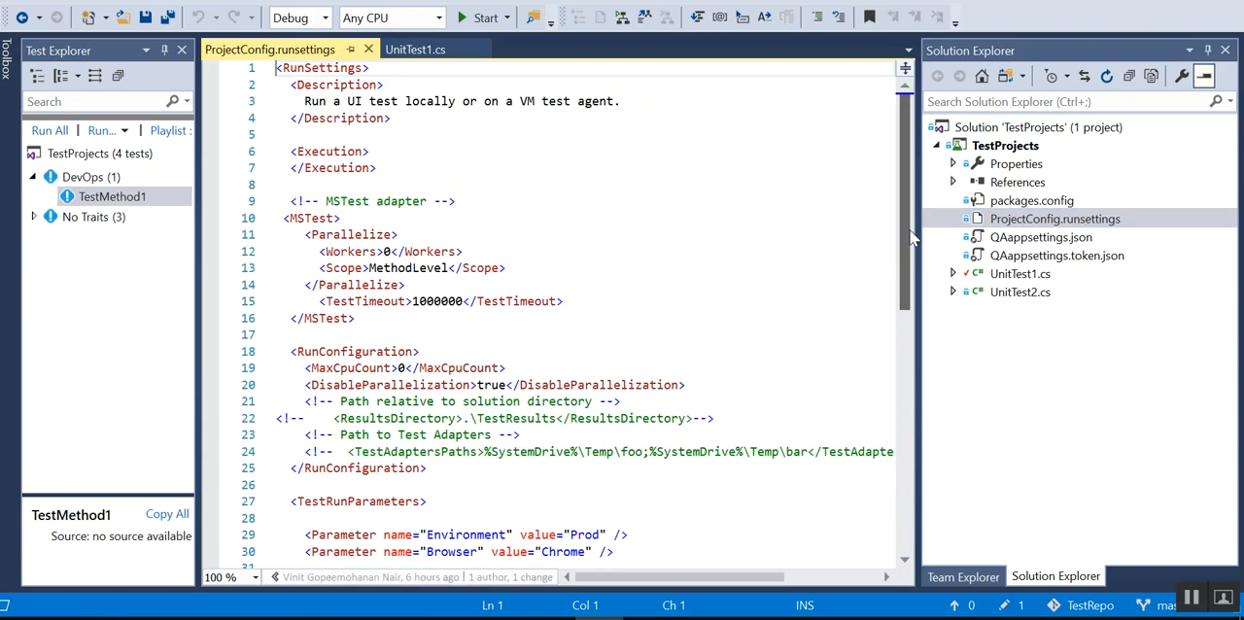
{"action": "scroll", "scroll_direction": "down", "scroll_amount": 3}
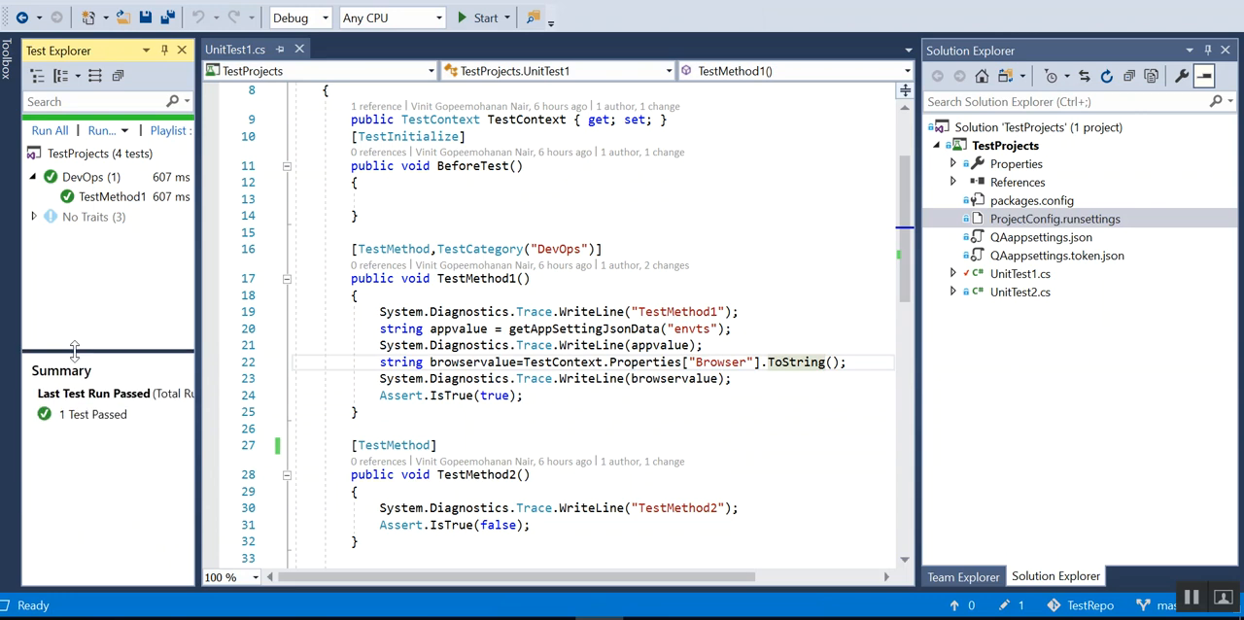
{"action": "left_click", "coordinate": [113, 196]}
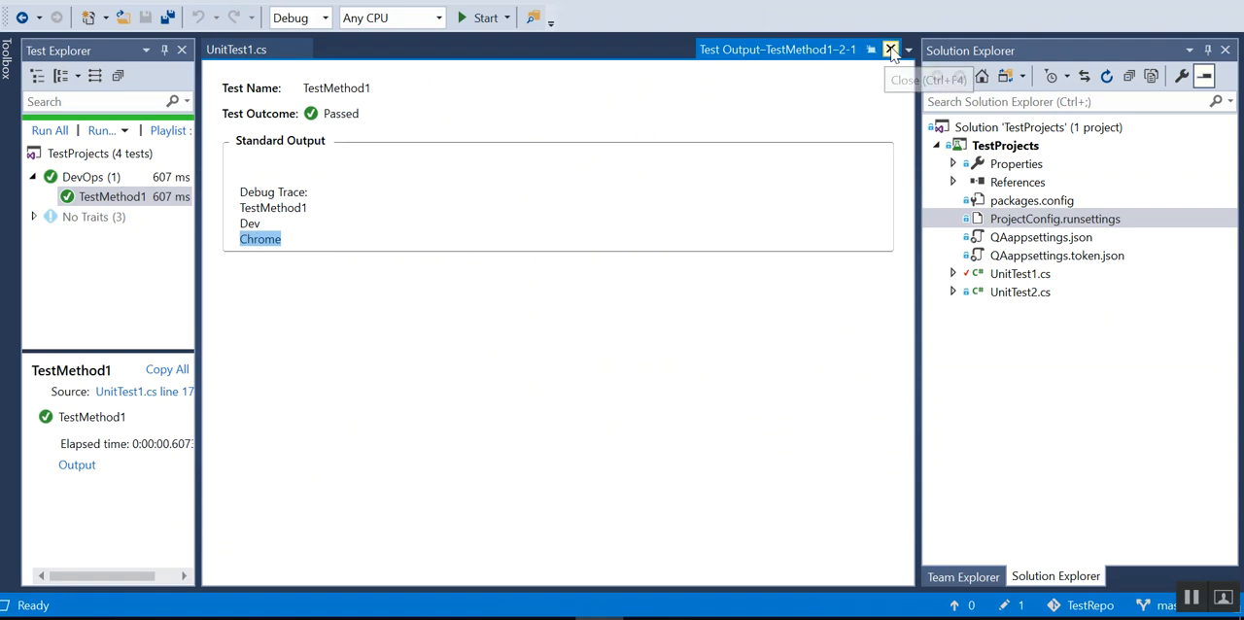
{"action": "left_click", "coordinate": [890, 49]}
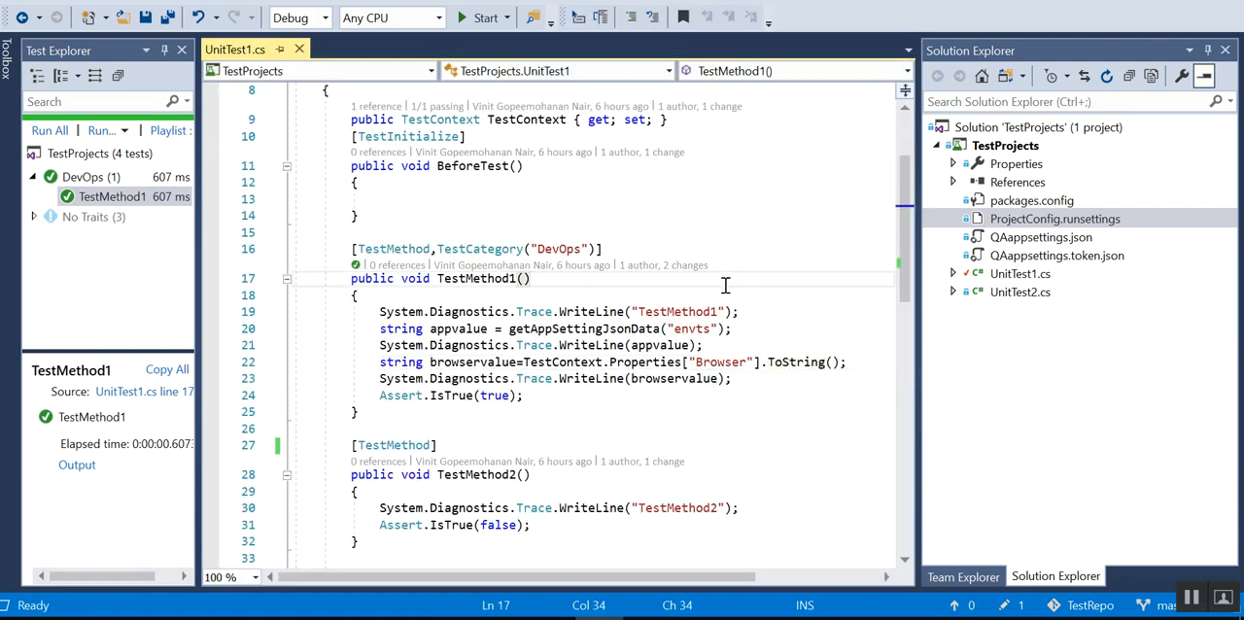
{"action": "mouse_move", "coordinate": [1018, 218]}
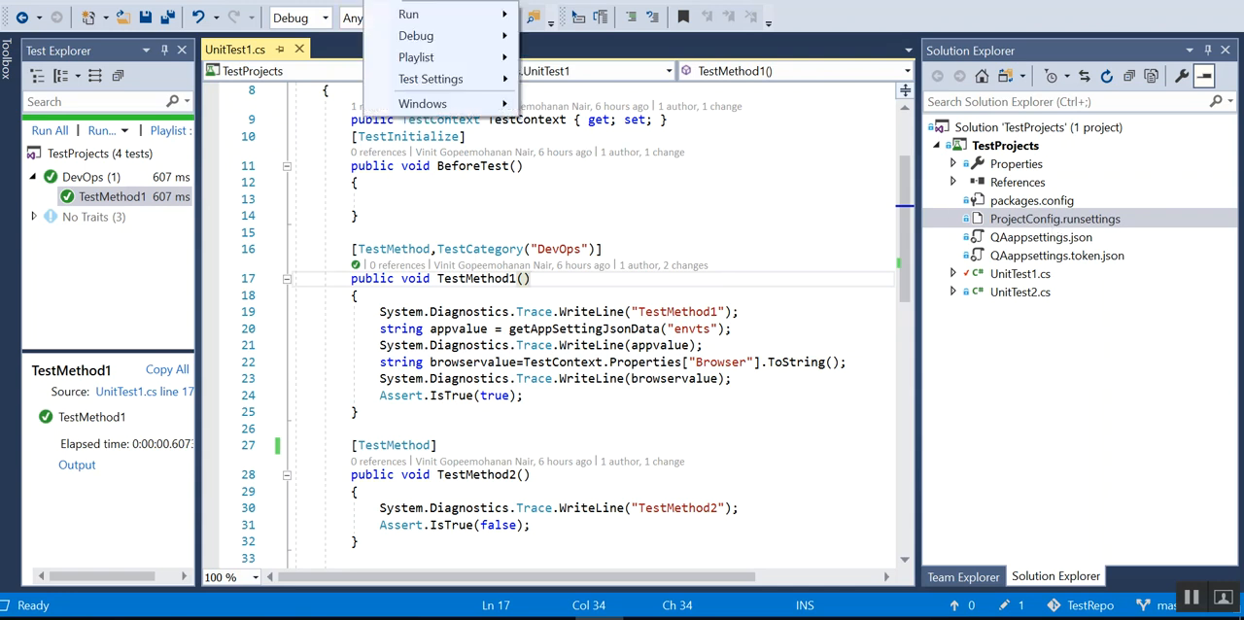
{"action": "left_click", "coordinate": [431, 78]}
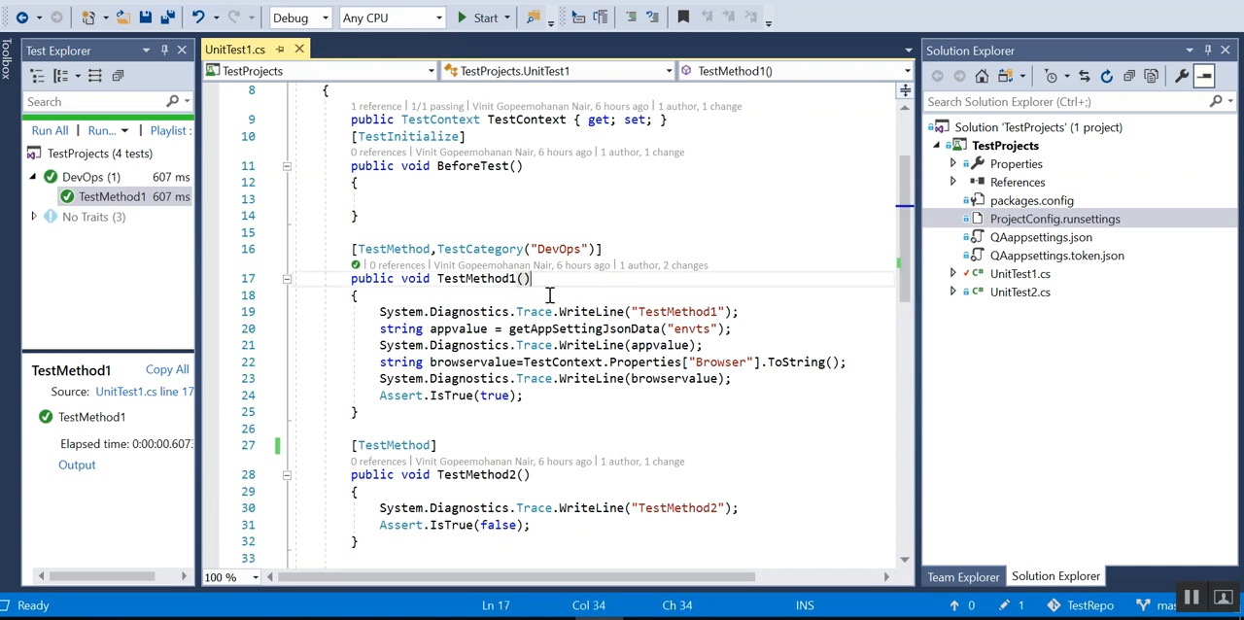
{"action": "mouse_move", "coordinate": [548, 441]}
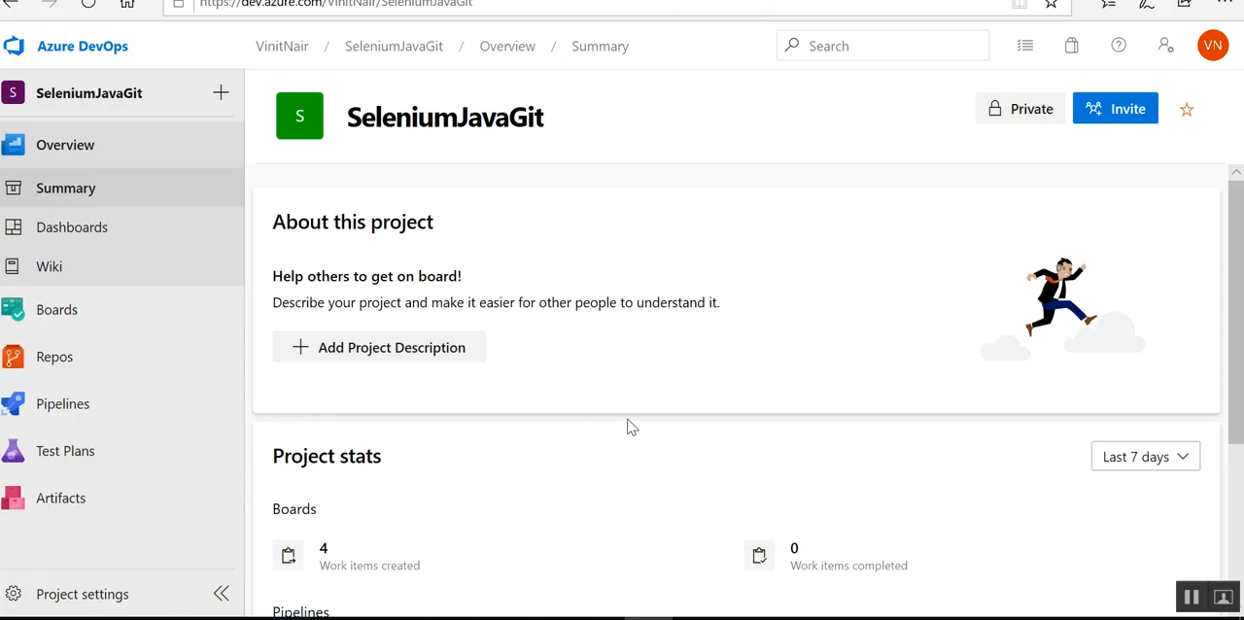
{"action": "mouse_move", "coordinate": [57, 309]}
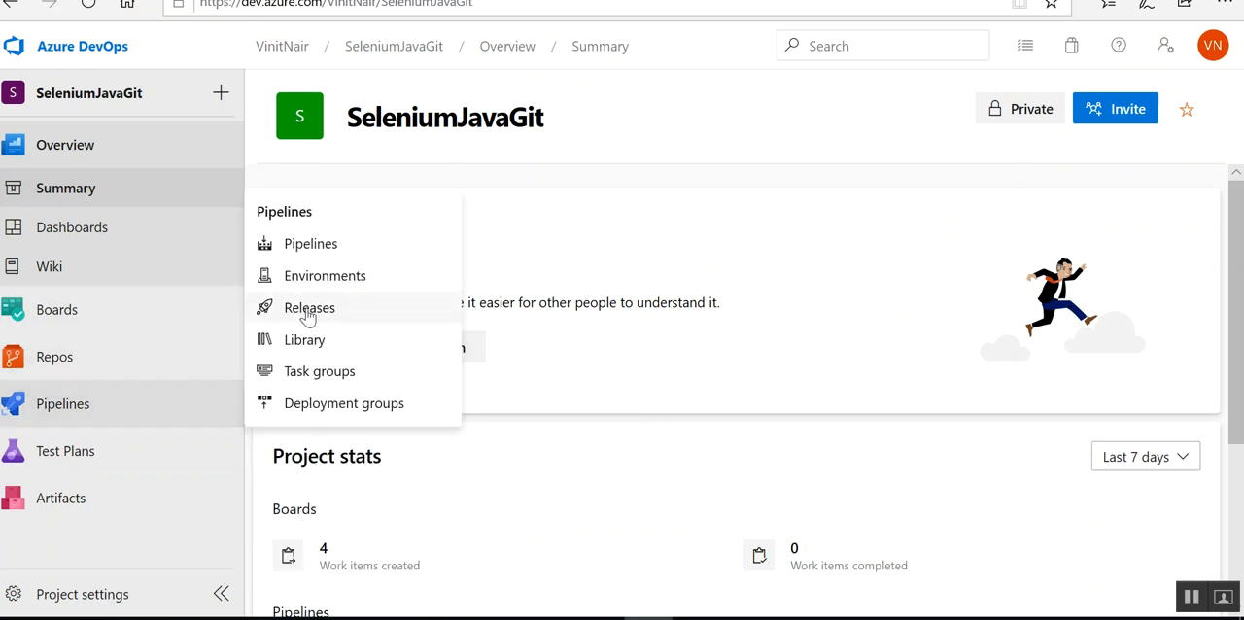
- Go to Releases and open DevOpsRelease for editing
{"action": "left_click", "coordinate": [309, 307]}
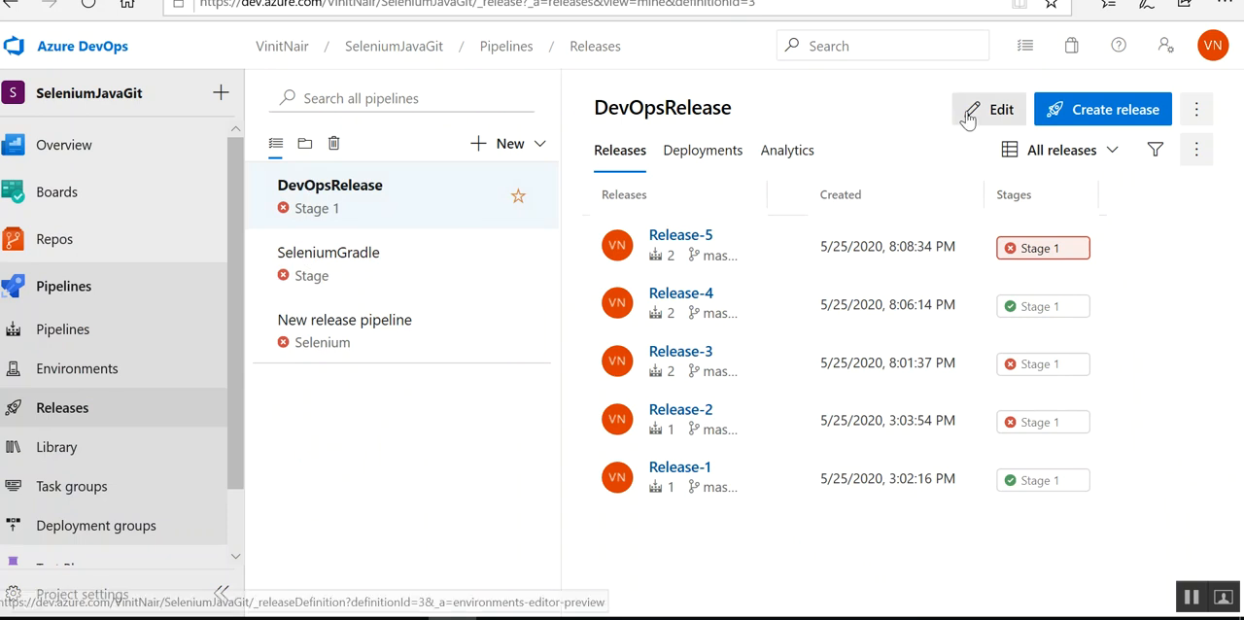
{"action": "left_click", "coordinate": [988, 109]}
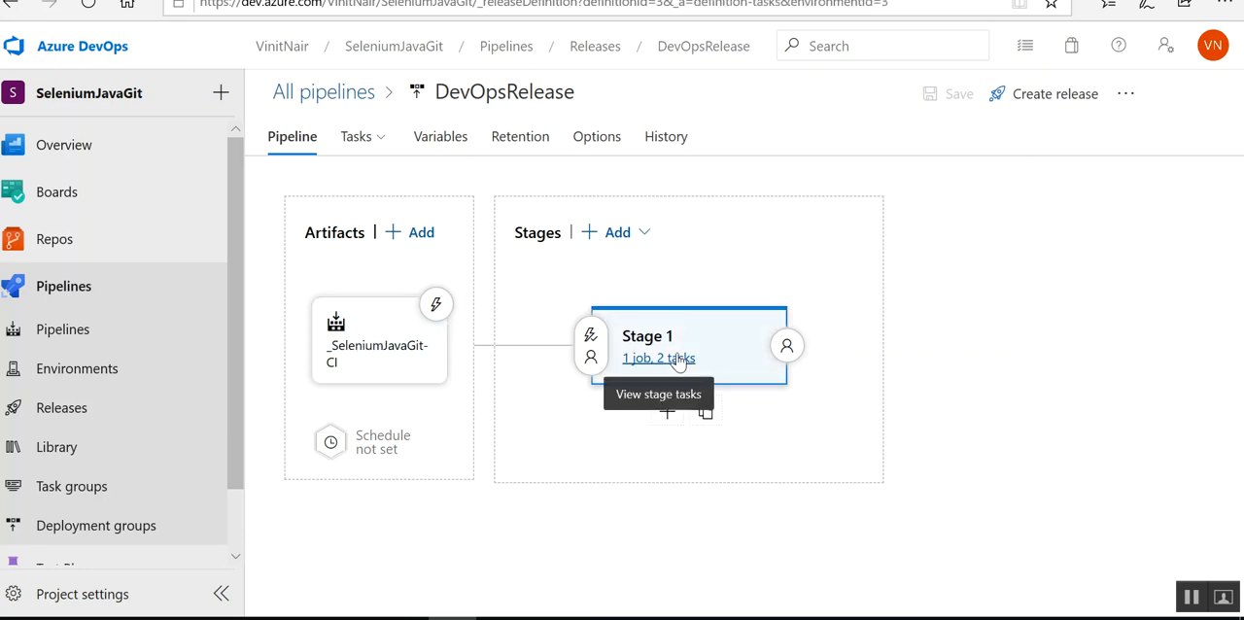
- Inspect Stage 1's VsTest - testAssemblies task and bring up its Override test run parameters editor
{"action": "left_click", "coordinate": [657, 358]}
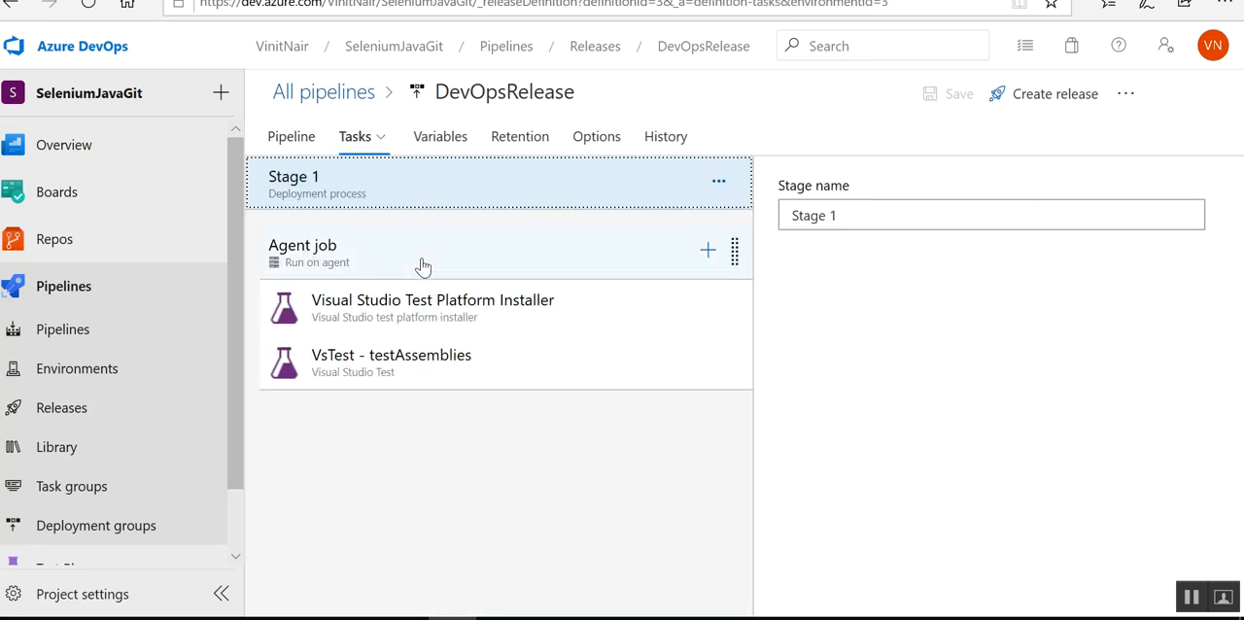
{"action": "left_click", "coordinate": [431, 300]}
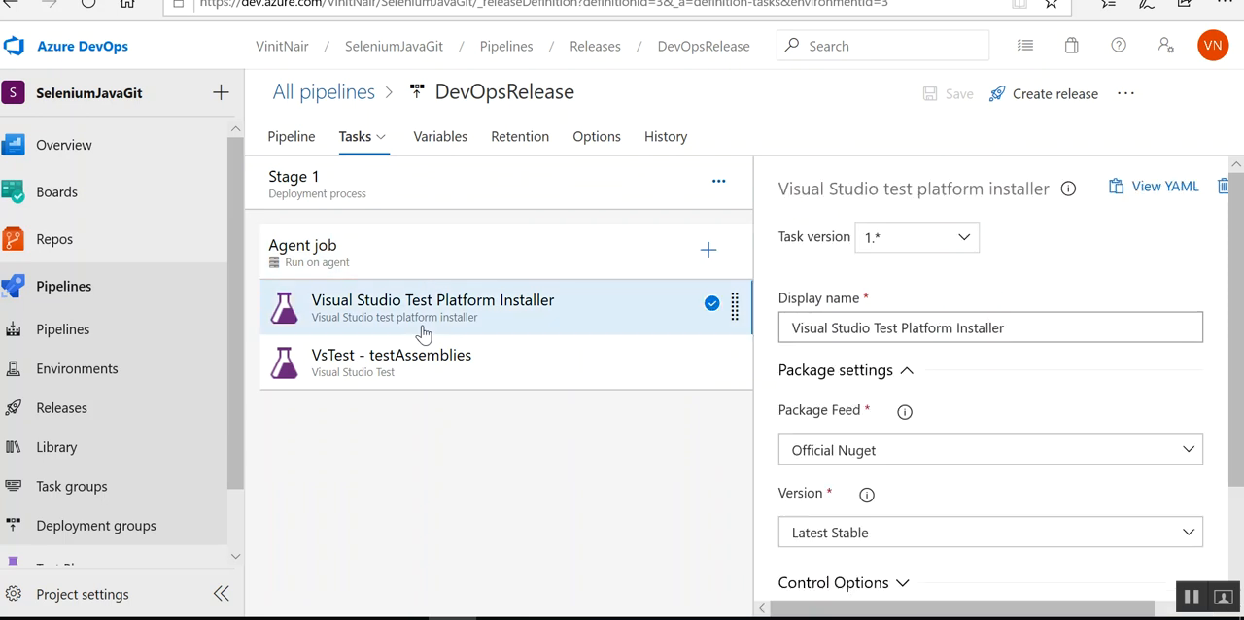
{"action": "left_click", "coordinate": [393, 361]}
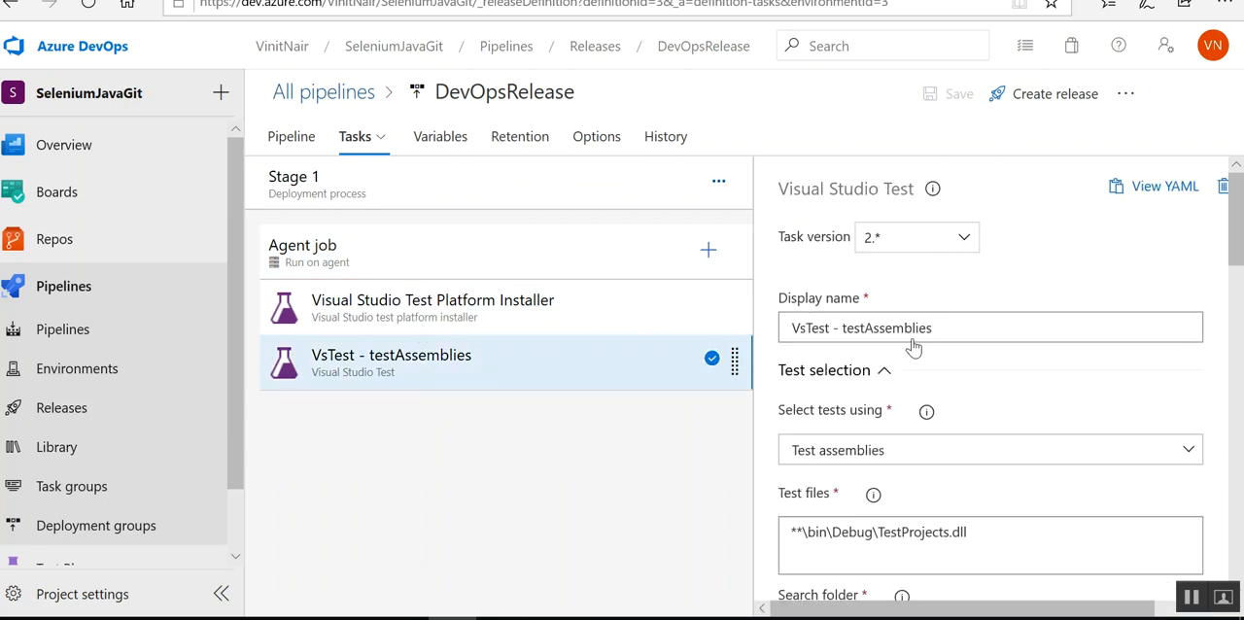
{"action": "scroll", "scroll_direction": "down", "scroll_amount": 3}
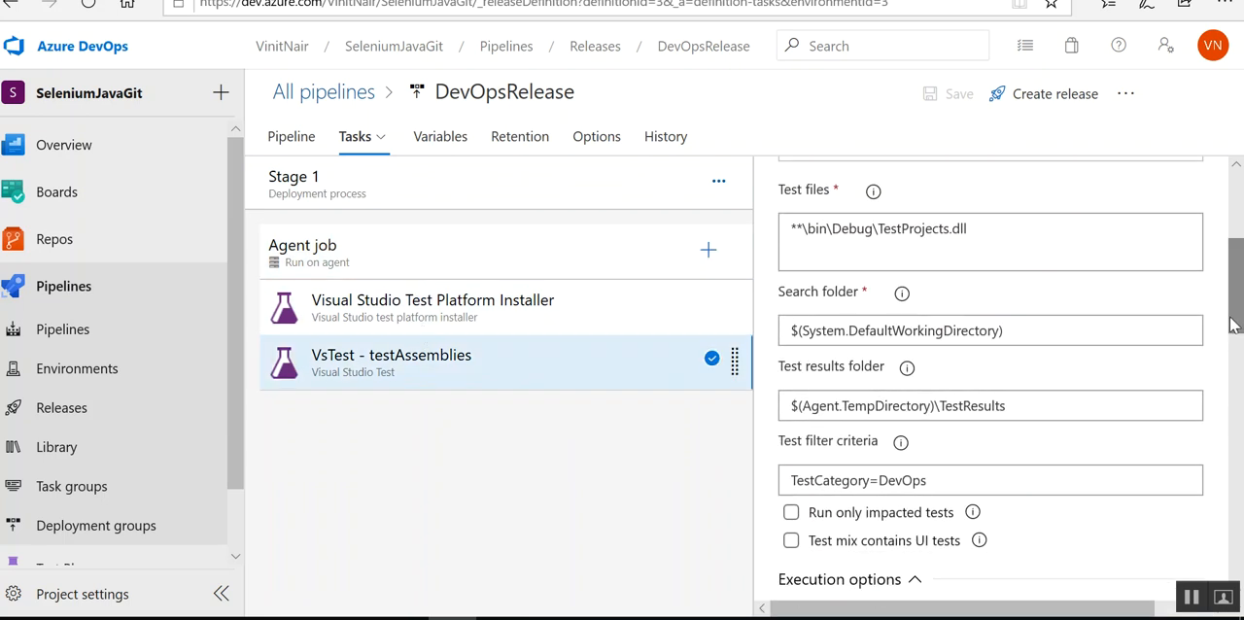
{"action": "scroll", "scroll_direction": "down", "scroll_amount": 3}
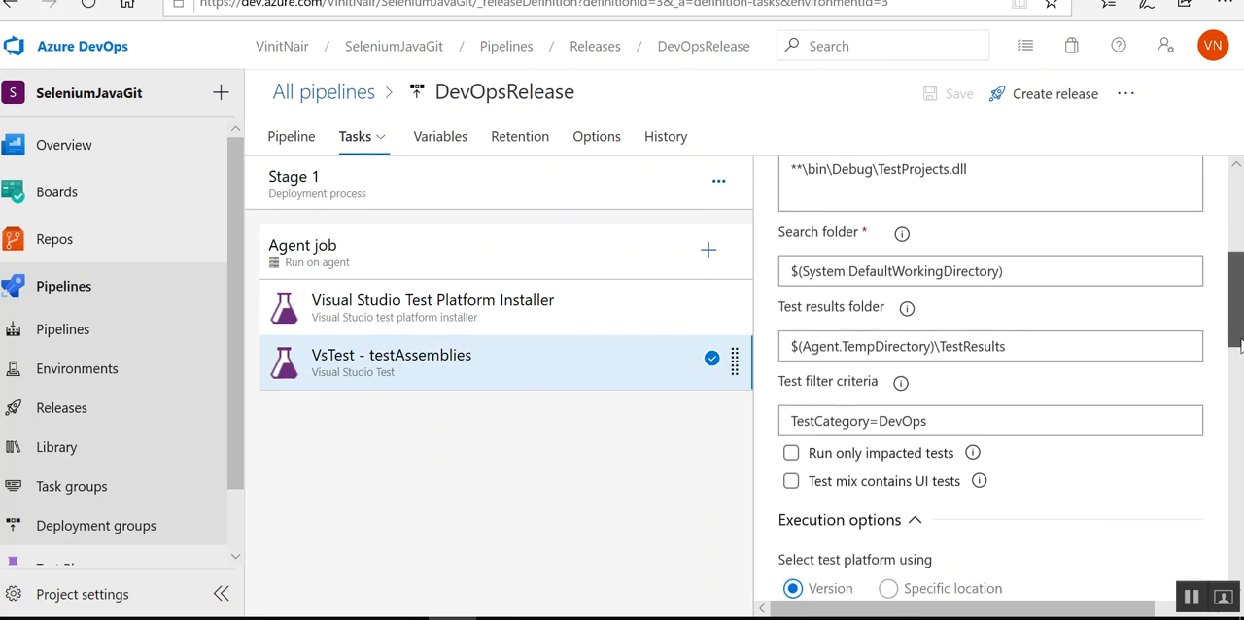
{"action": "scroll", "scroll_direction": "down", "scroll_amount": 3}
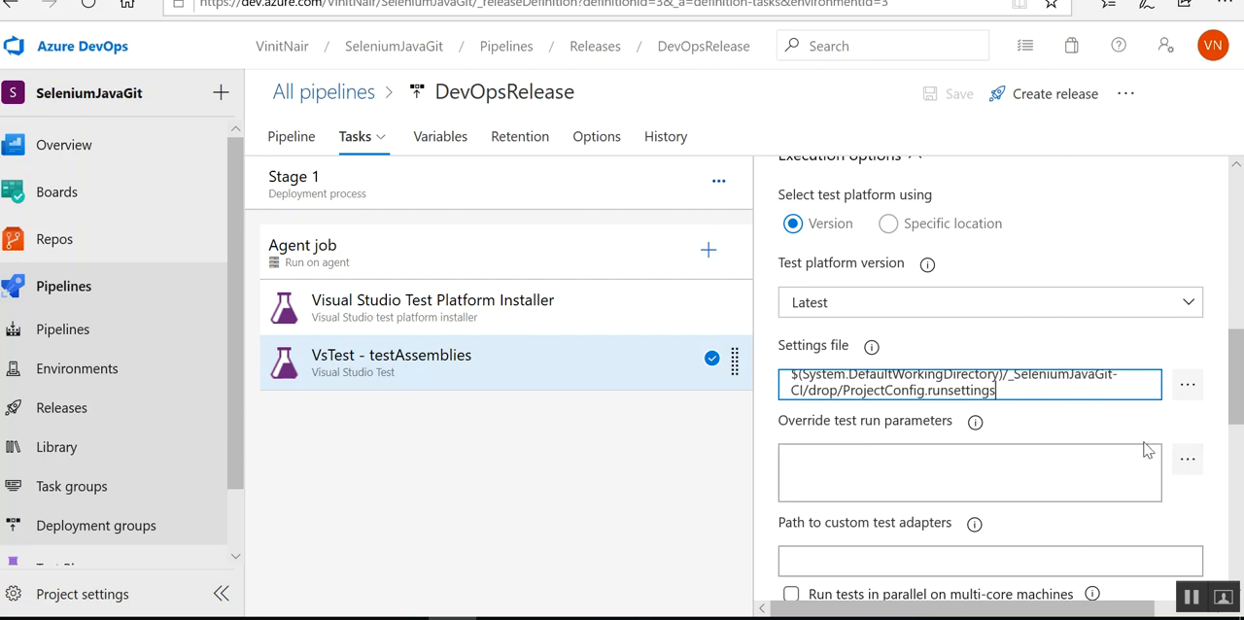
{"action": "left_click", "coordinate": [1185, 458]}
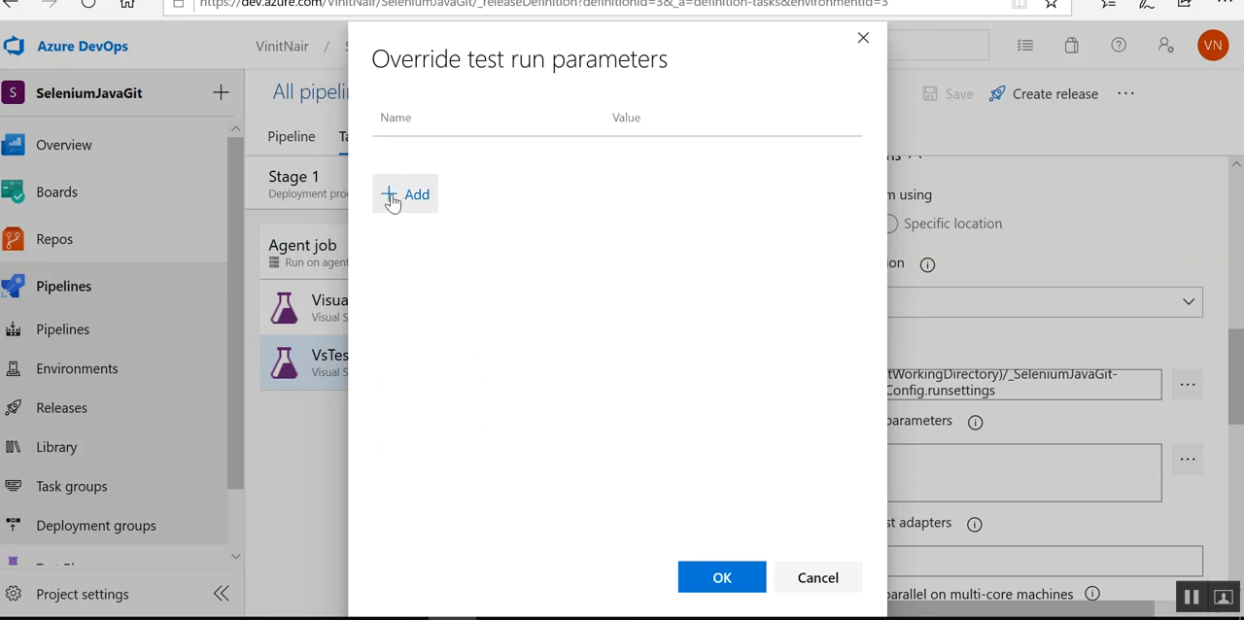
- Add a Browser override with value Firefox to the VsTest task
{"action": "left_click", "coordinate": [404, 195]}
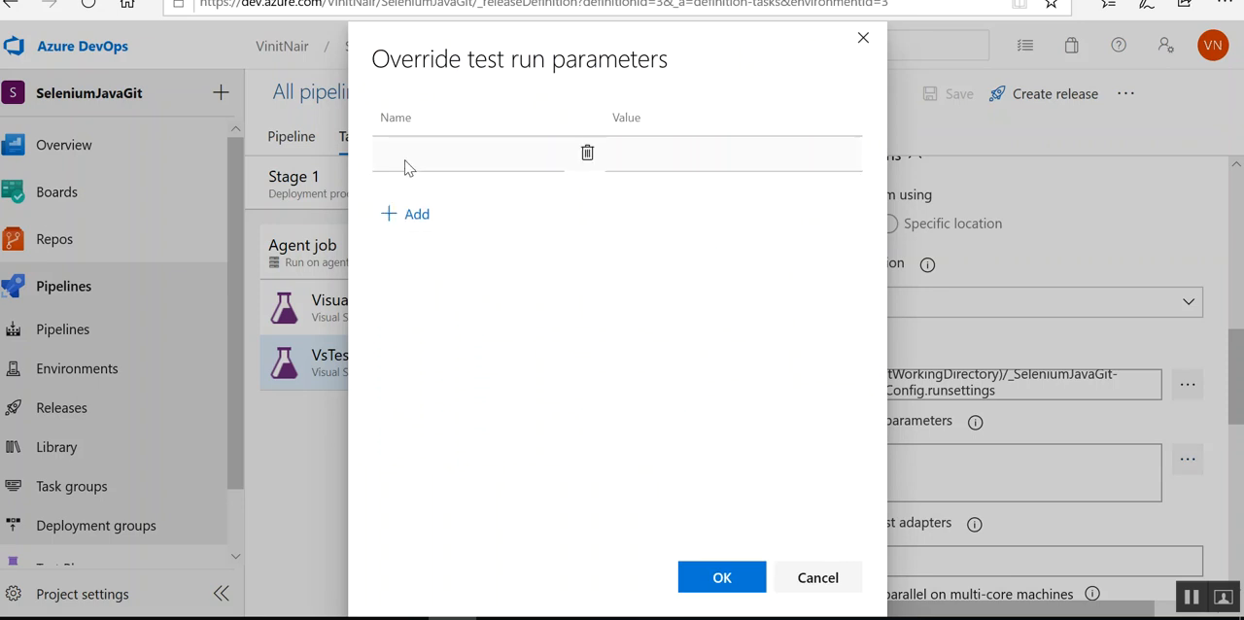
{"action": "left_click", "coordinate": [467, 155]}
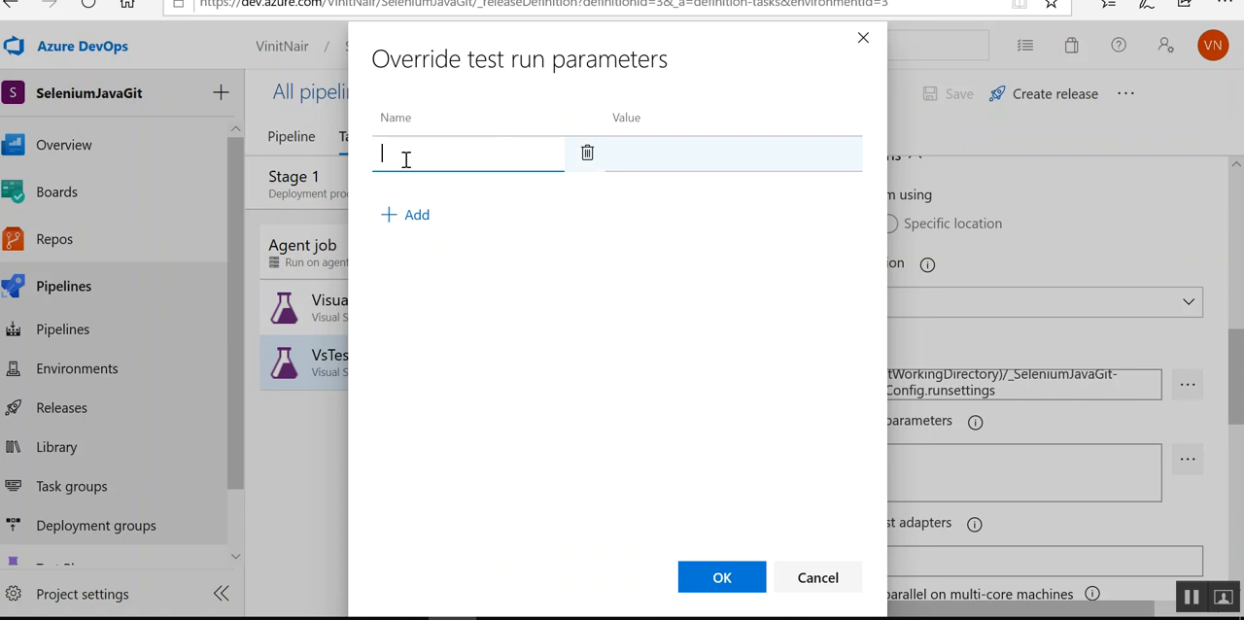
{"action": "type", "text": "Browser"}
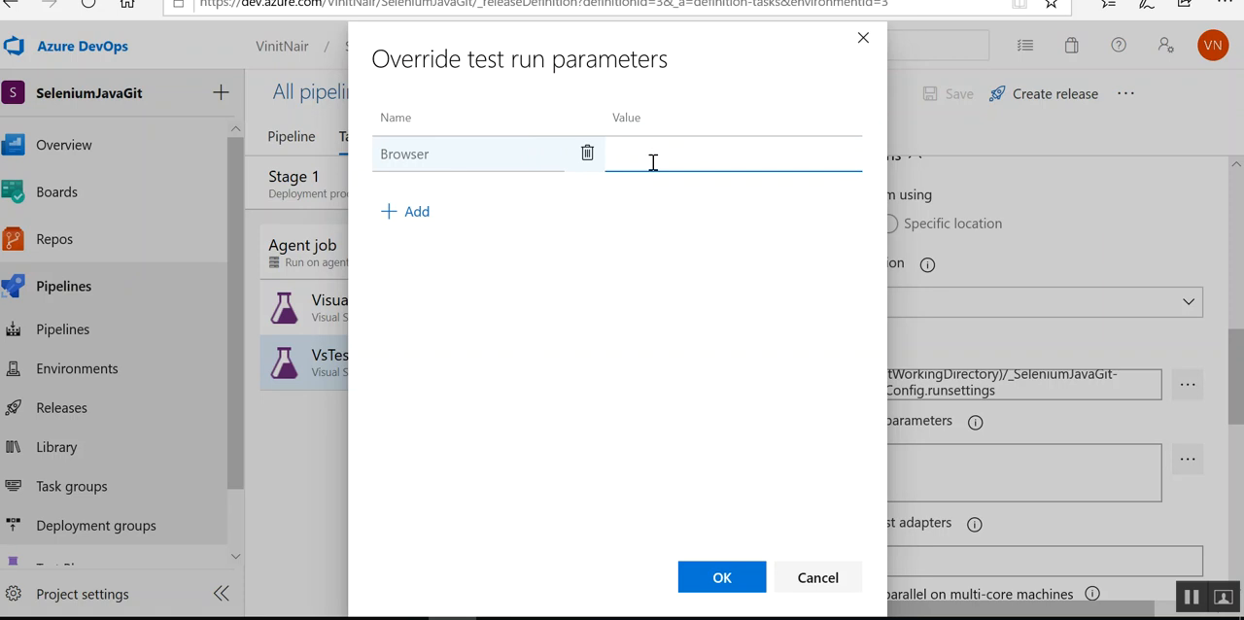
{"action": "type", "text": "Firefox"}
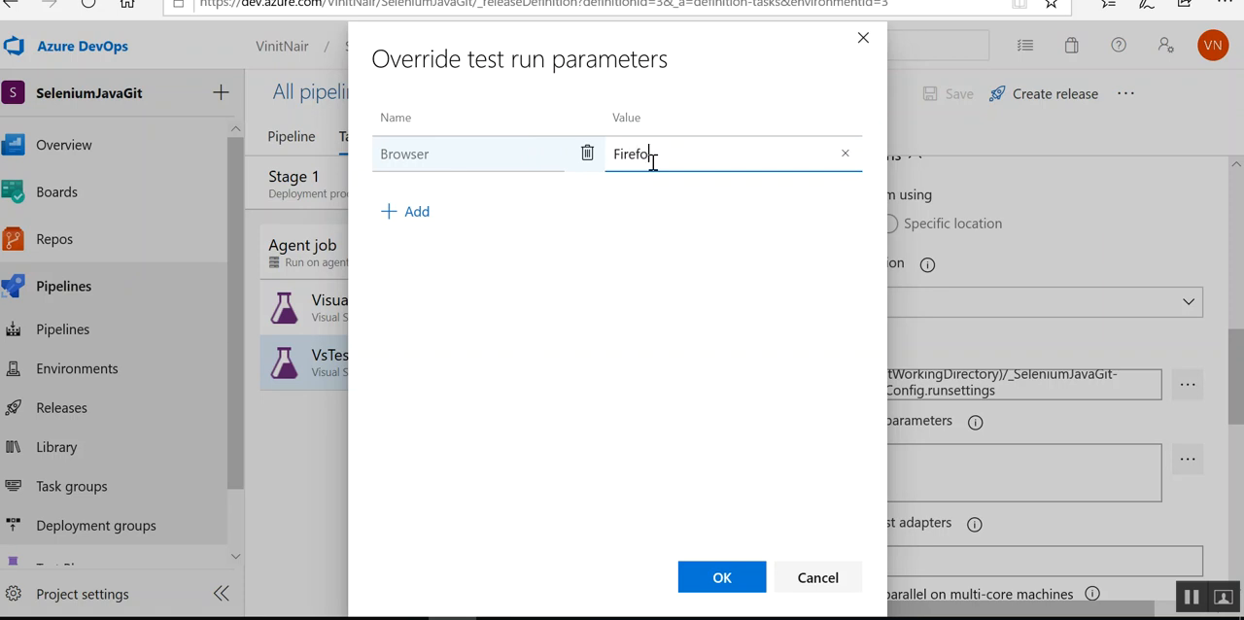
{"action": "left_click", "coordinate": [723, 577]}
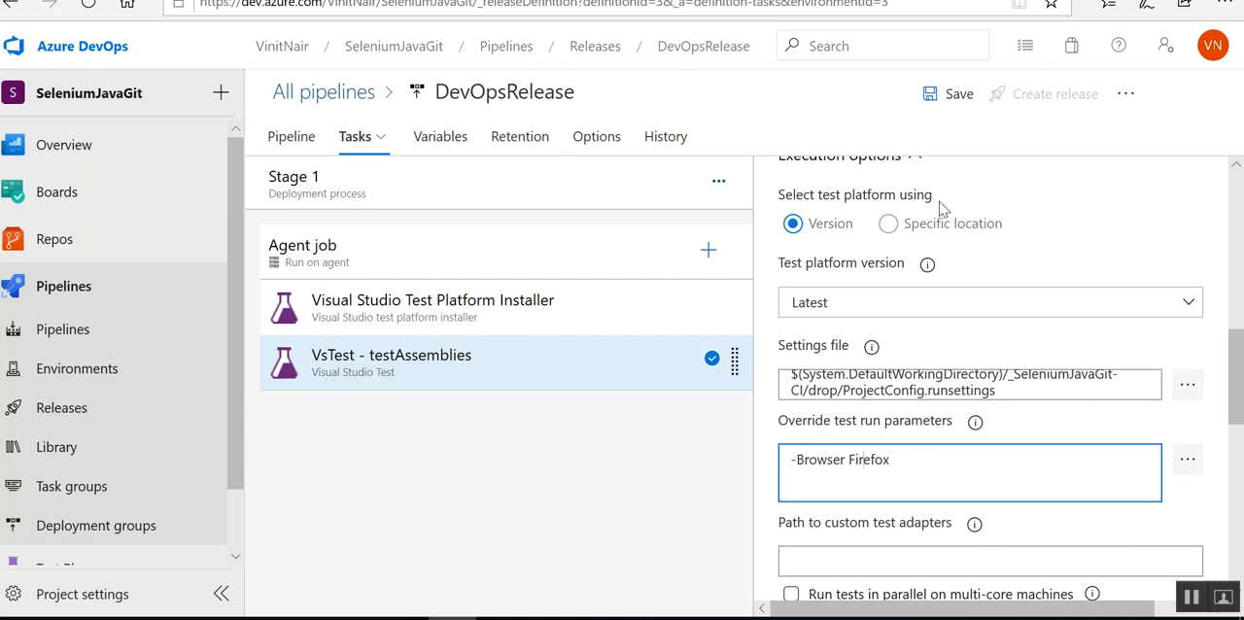
- Save the edited DevOpsRelease pipeline and start a new release
{"action": "left_click", "coordinate": [956, 93]}
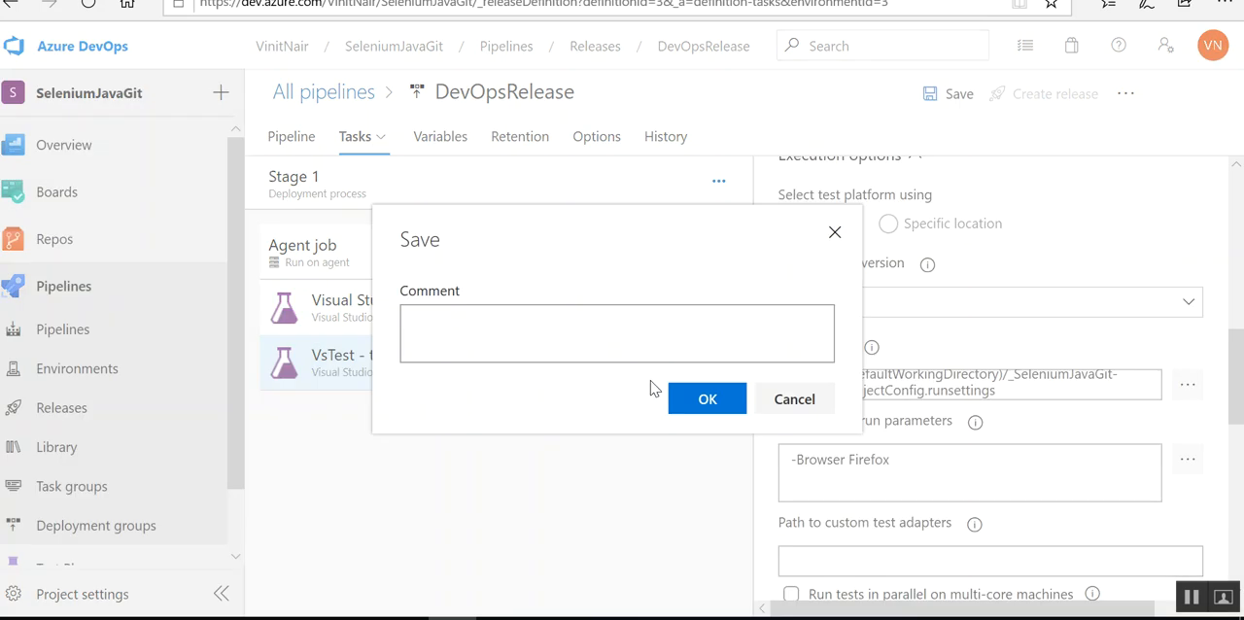
{"action": "left_click", "coordinate": [708, 399]}
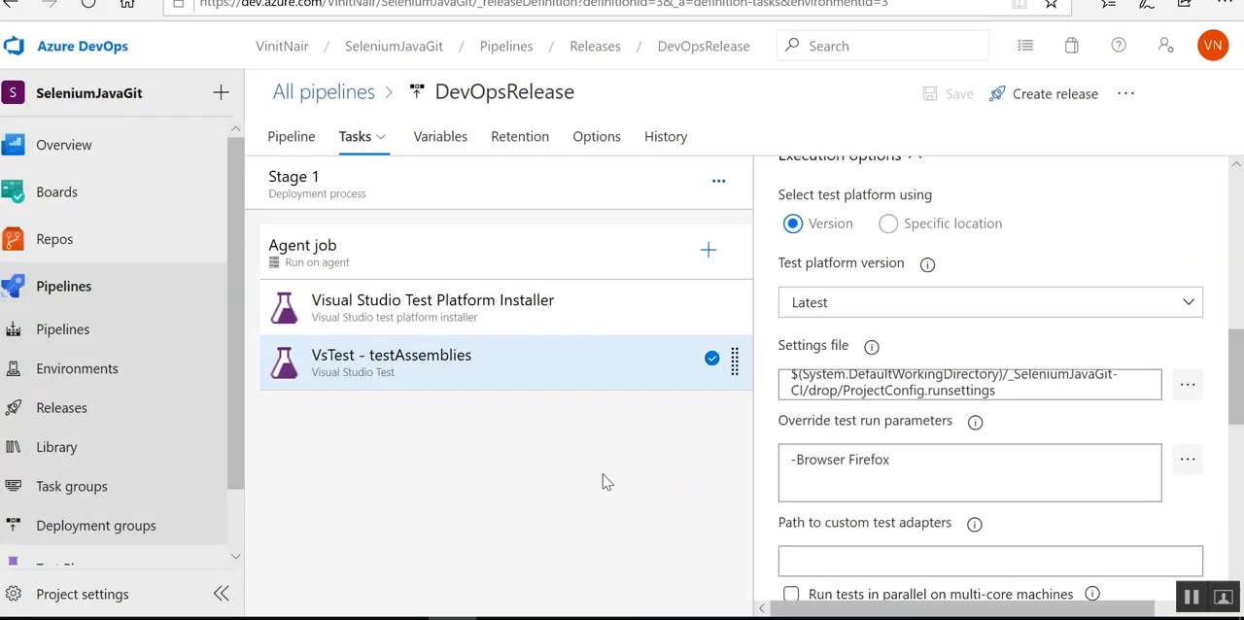
{"action": "left_click", "coordinate": [1054, 93]}
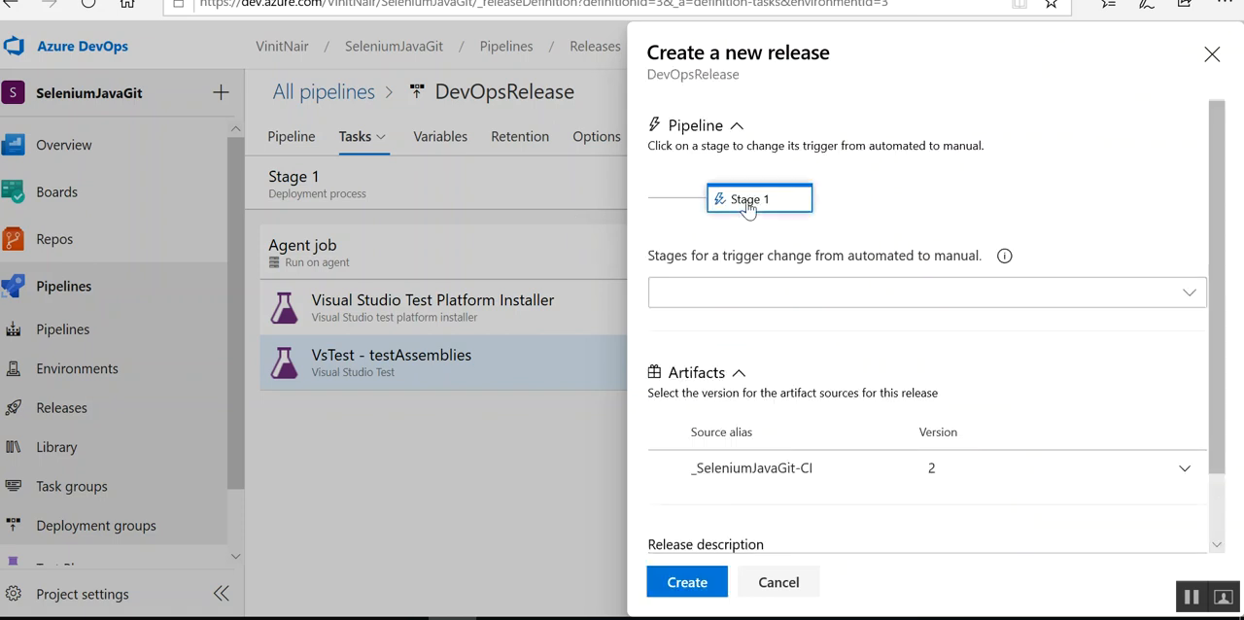
{"action": "mouse_move", "coordinate": [758, 198]}
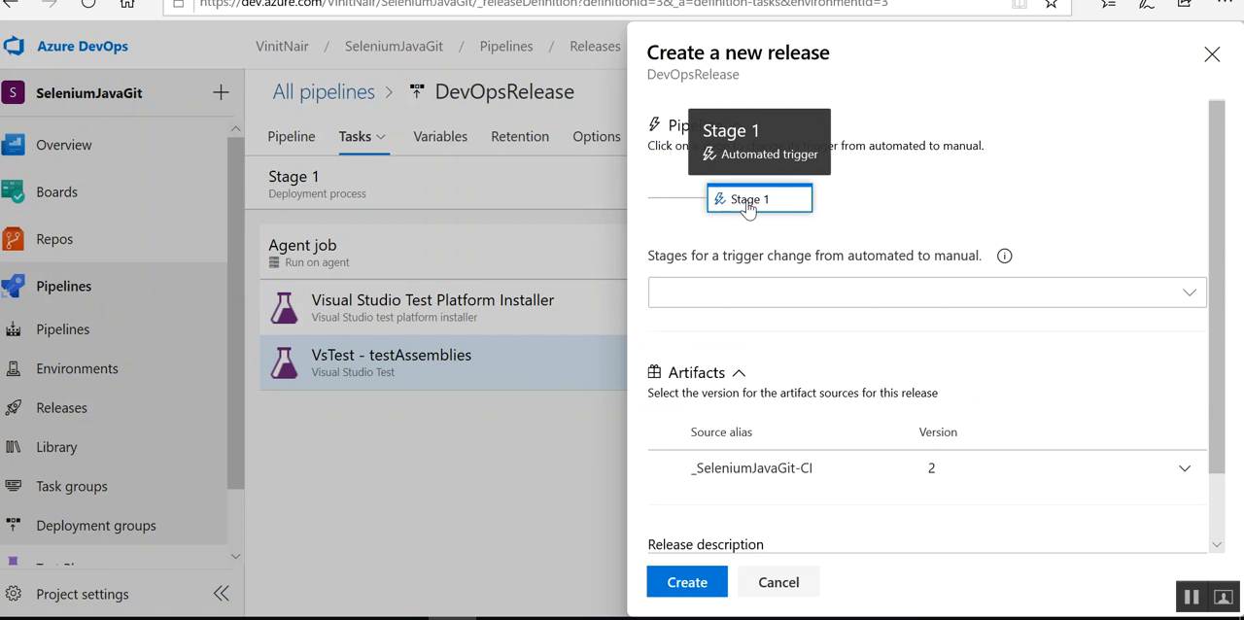
- Create the release with Stage 1 and artifact version 2, then go to Release-6
{"action": "left_click", "coordinate": [758, 198]}
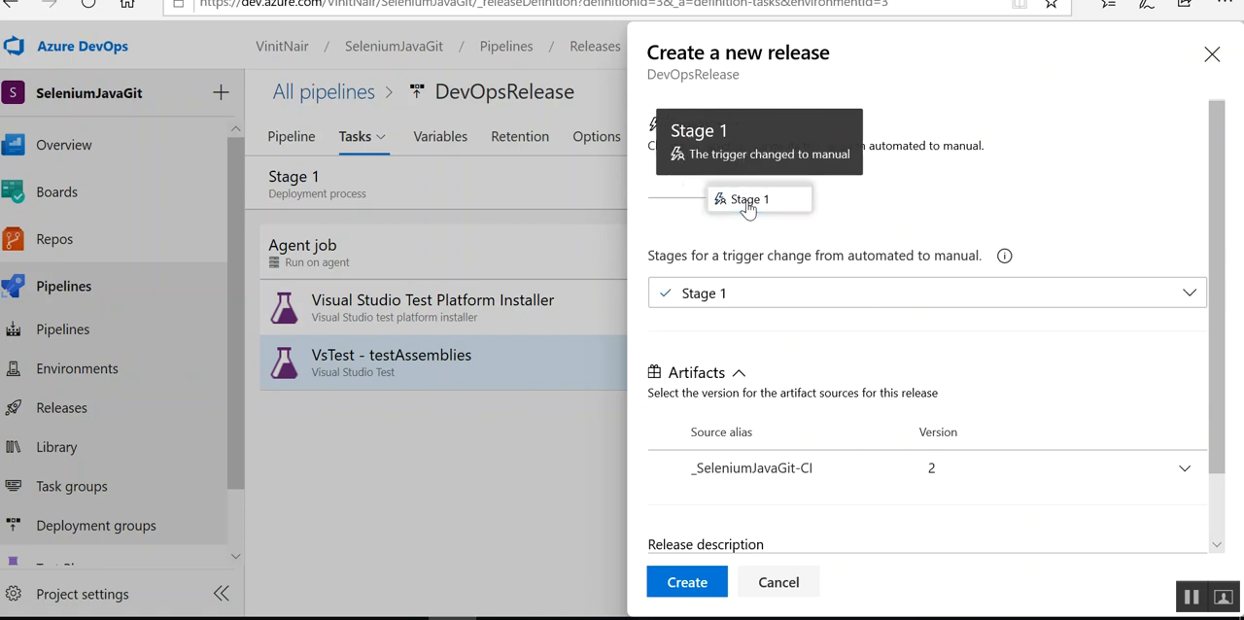
{"action": "left_click", "coordinate": [686, 581]}
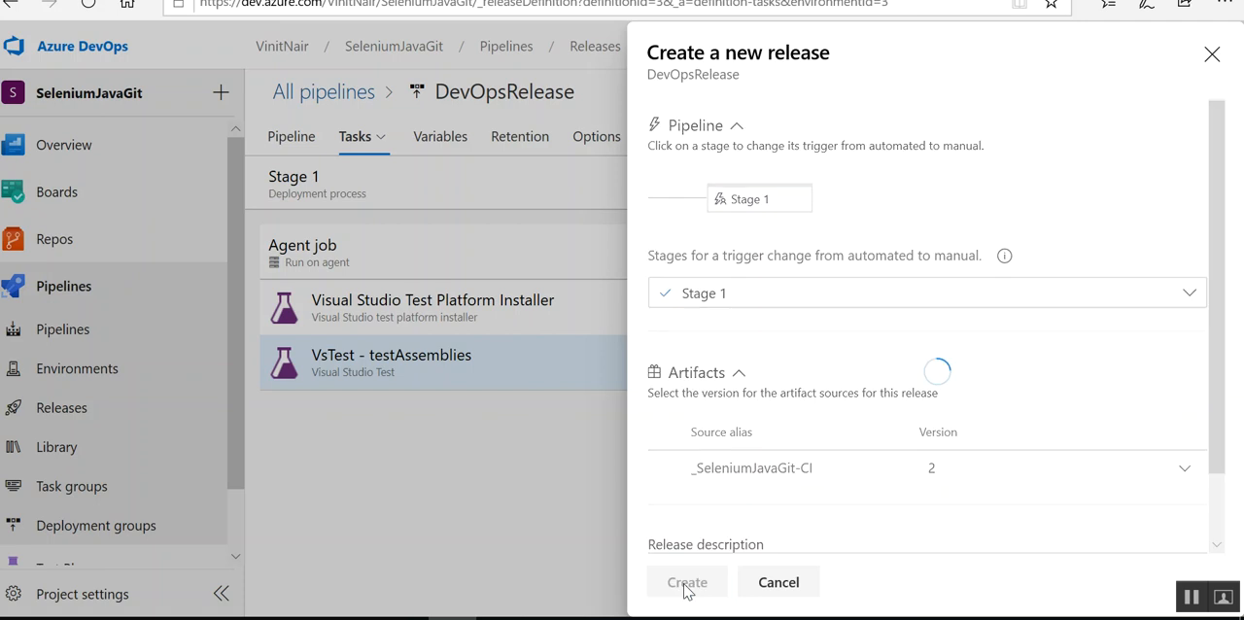
{"action": "left_click", "coordinate": [686, 581]}
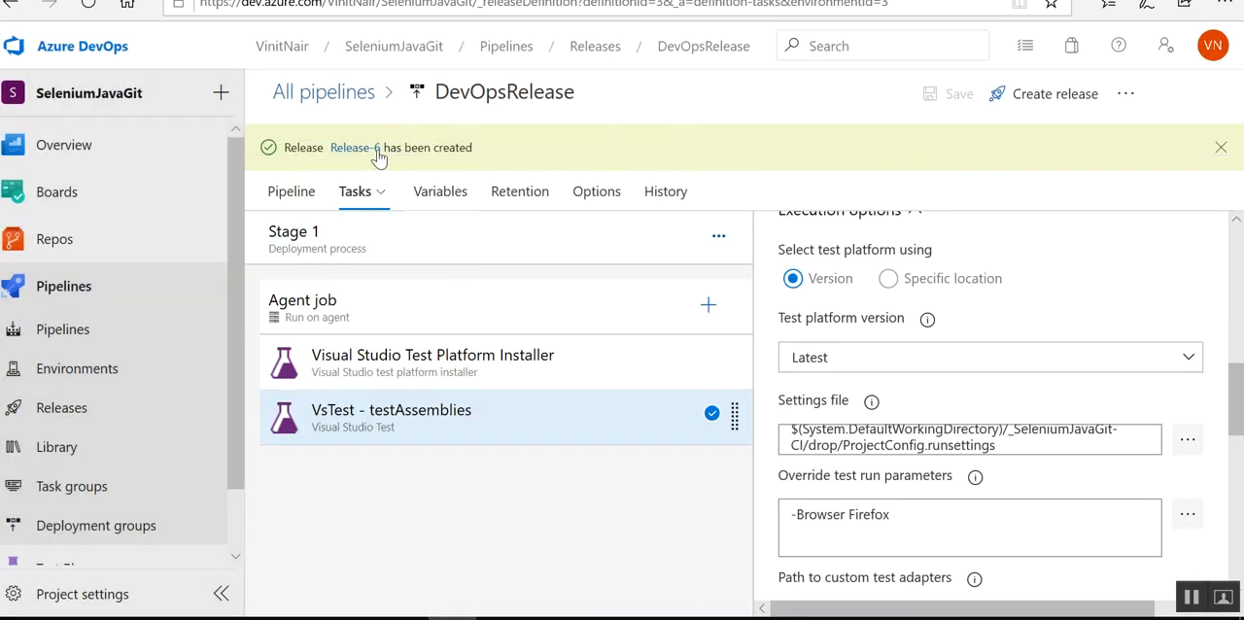
{"action": "left_click", "coordinate": [354, 148]}
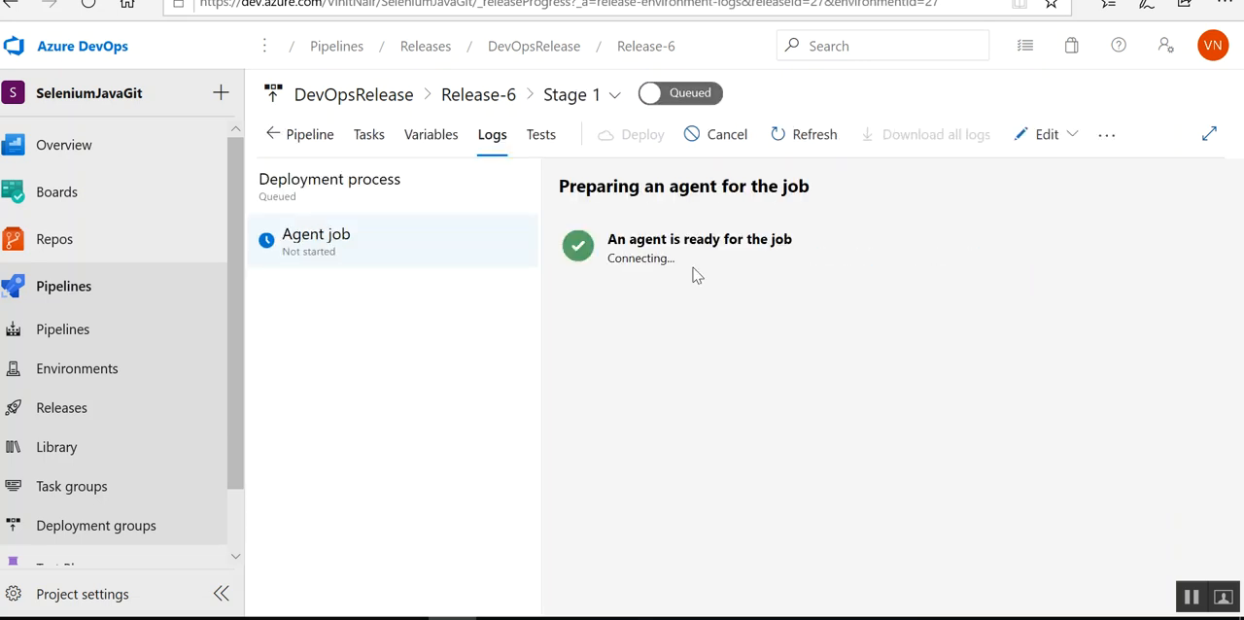
{"action": "mouse_move", "coordinate": [730, 362]}
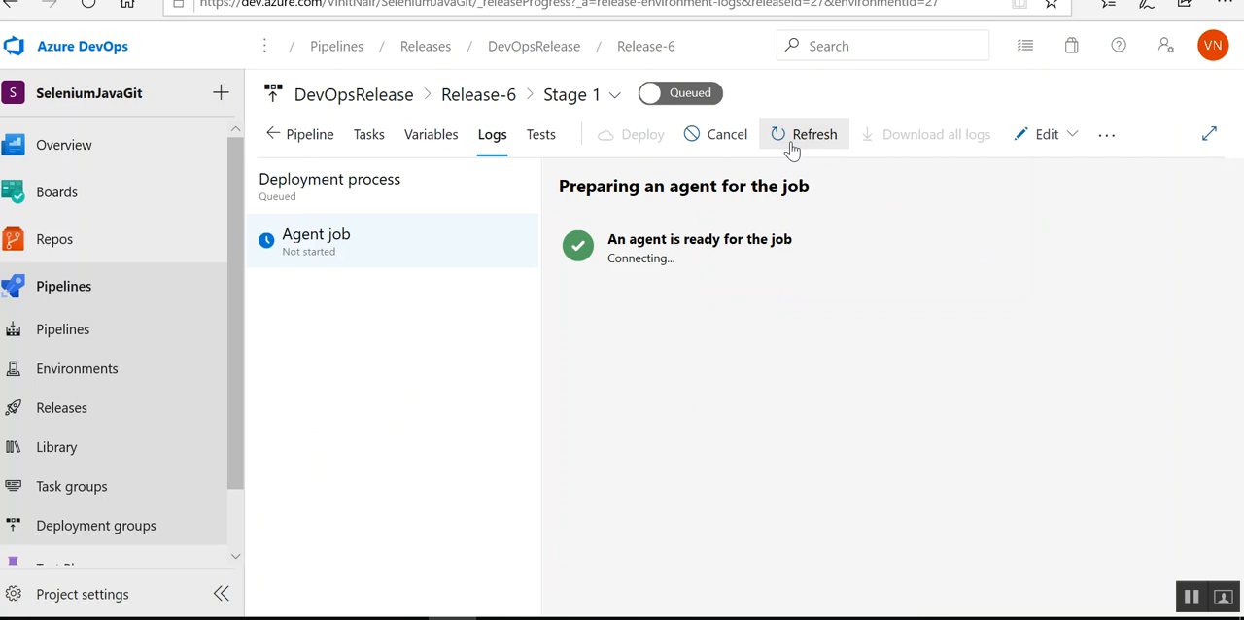
- Refresh Release-6's Stage 1 logs until the agent job finishes
{"action": "left_click", "coordinate": [814, 134]}
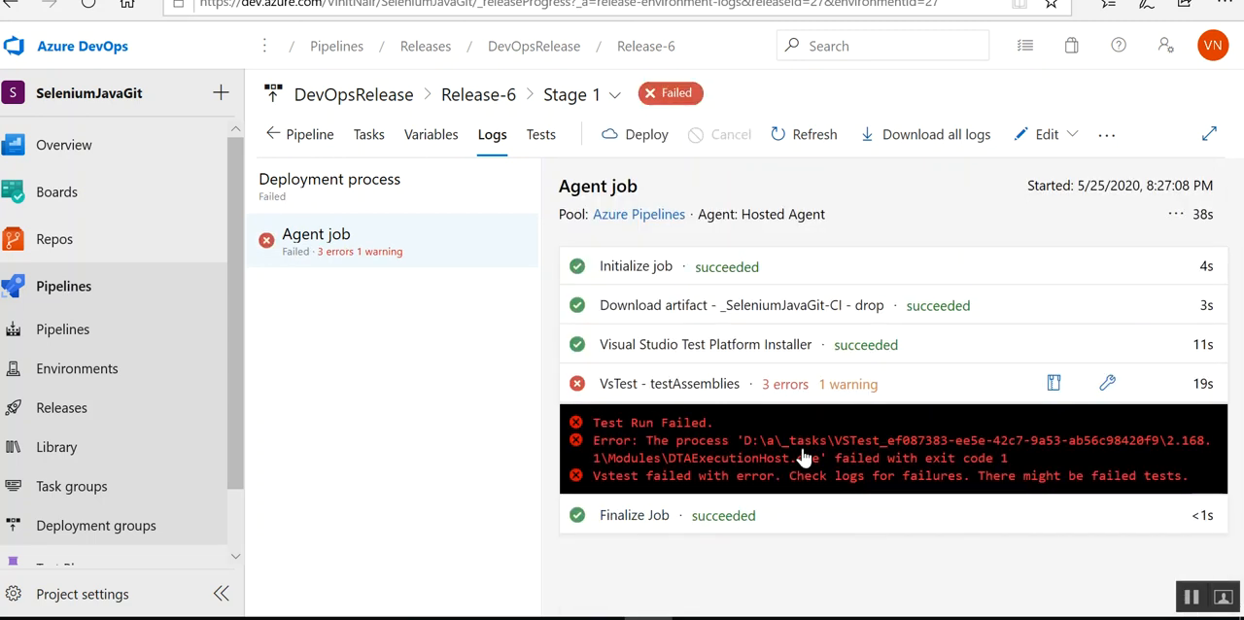
{"action": "mouse_move", "coordinate": [723, 439]}
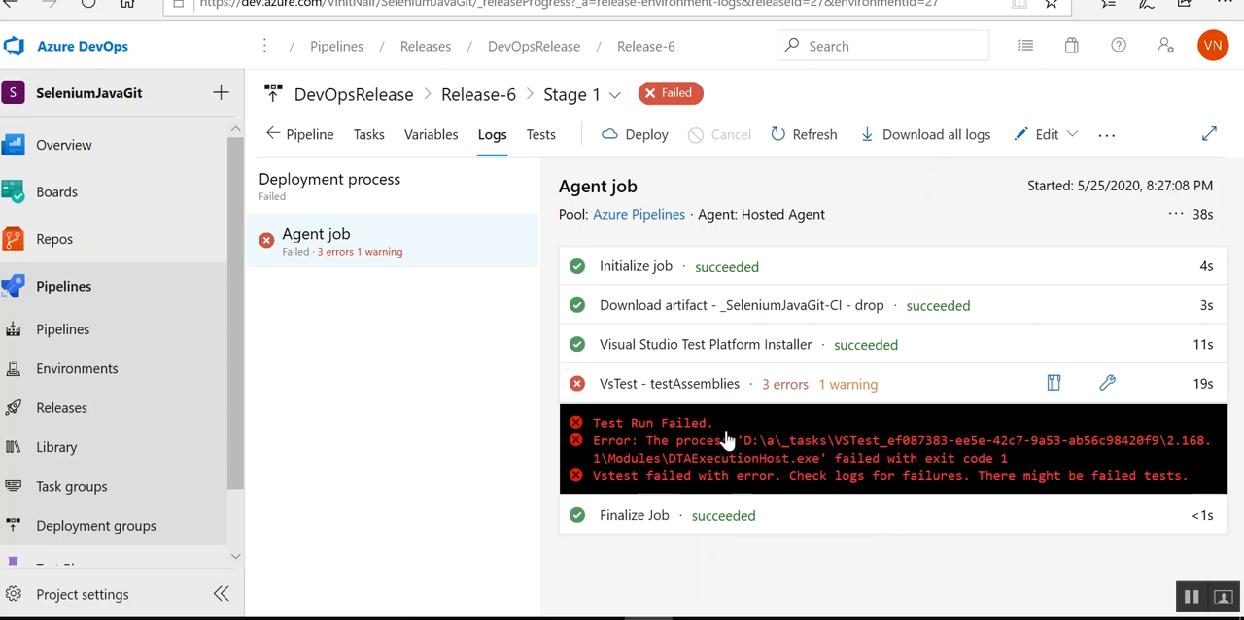
- View Release-6's test results with Passed added to the outcome filter
{"action": "left_click", "coordinate": [540, 134]}
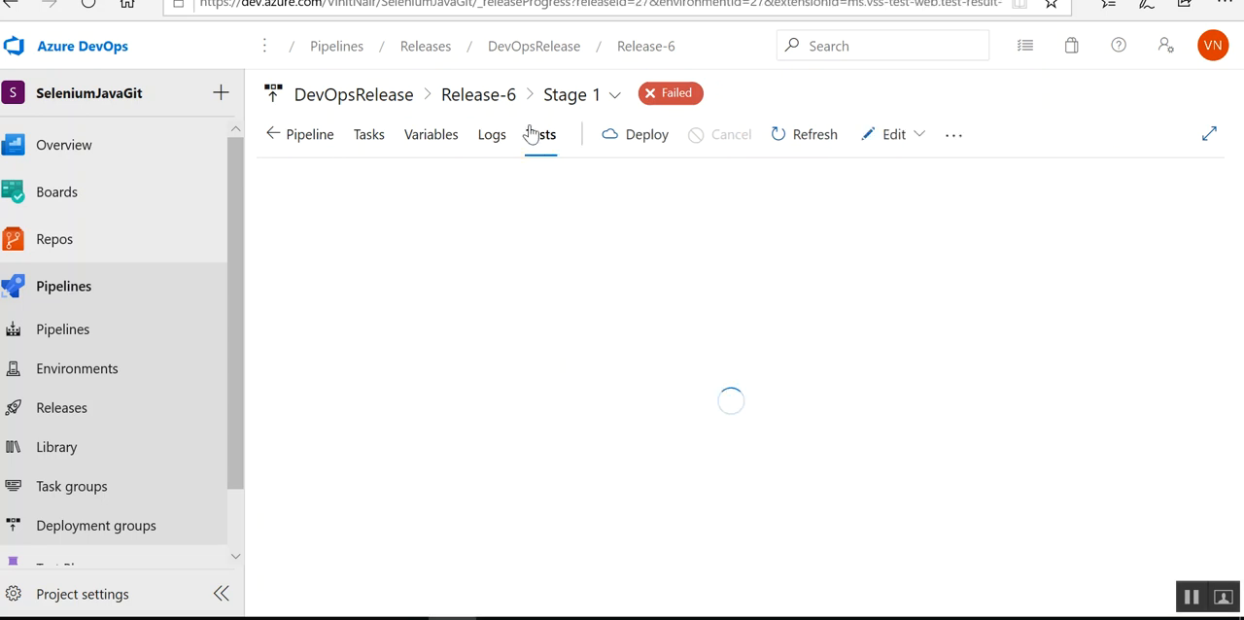
{"action": "left_click", "coordinate": [540, 135]}
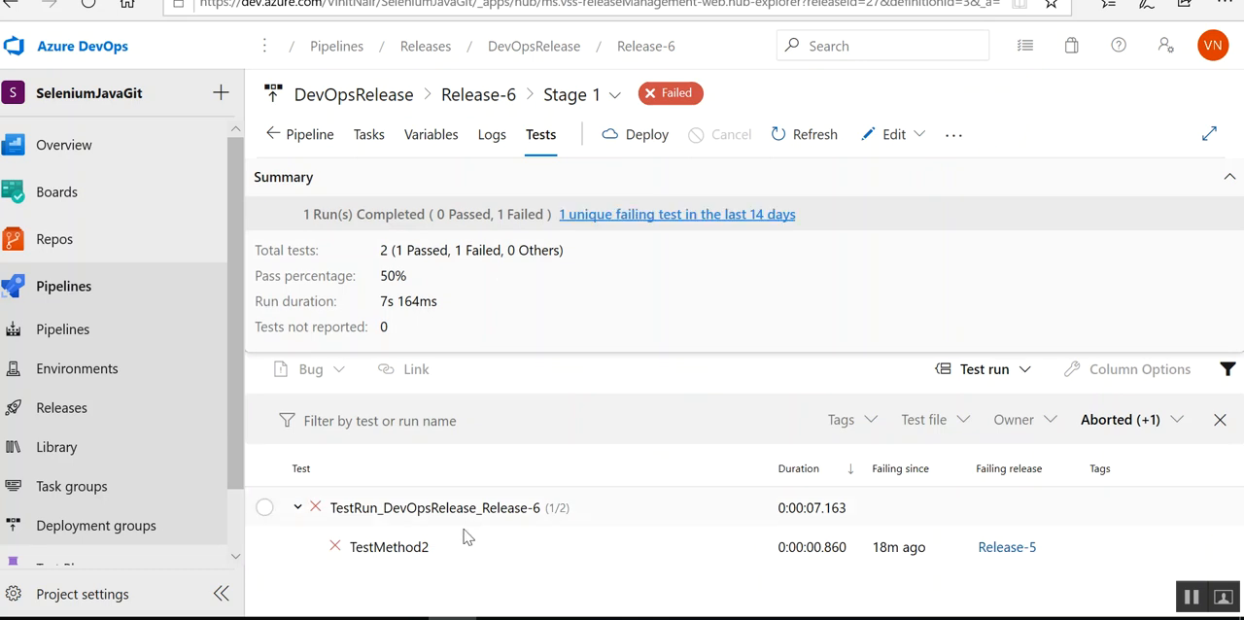
{"action": "mouse_move", "coordinate": [388, 546]}
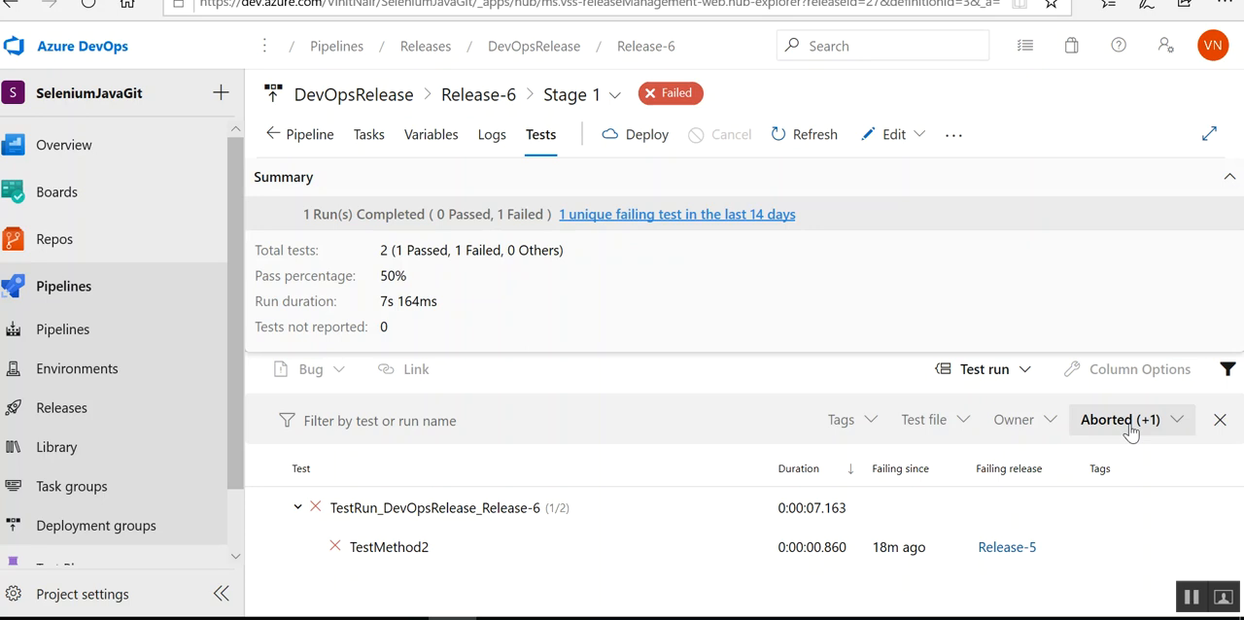
{"action": "left_click", "coordinate": [1119, 419]}
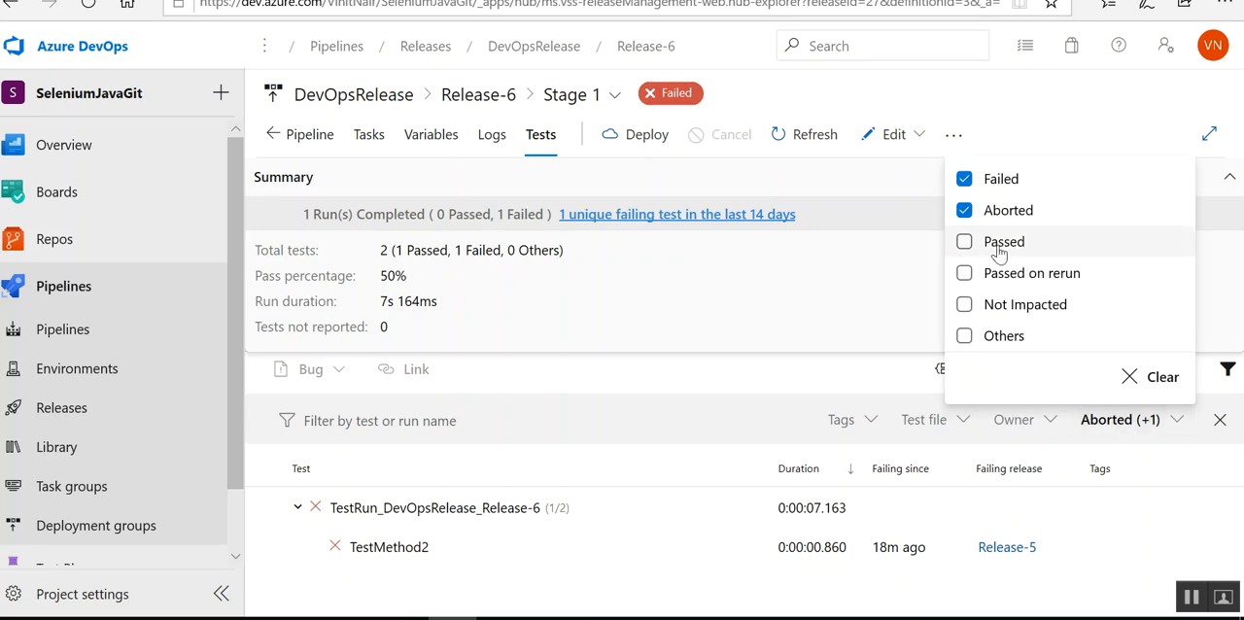
{"action": "left_click", "coordinate": [964, 241]}
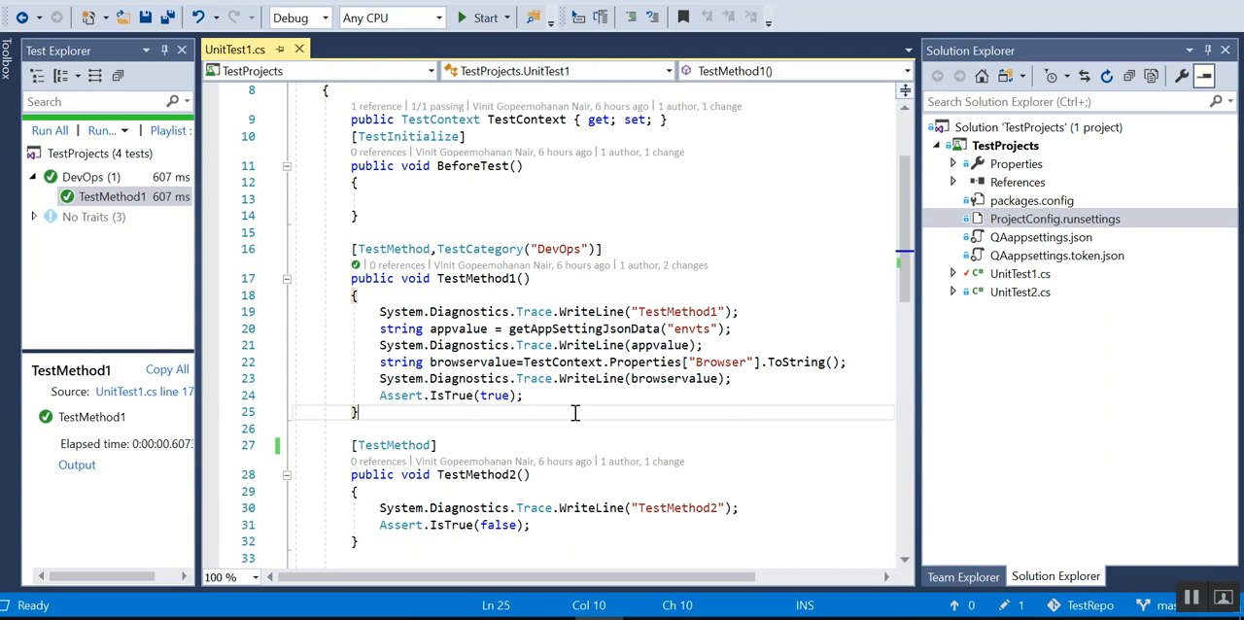
{"action": "mouse_move", "coordinate": [610, 492]}
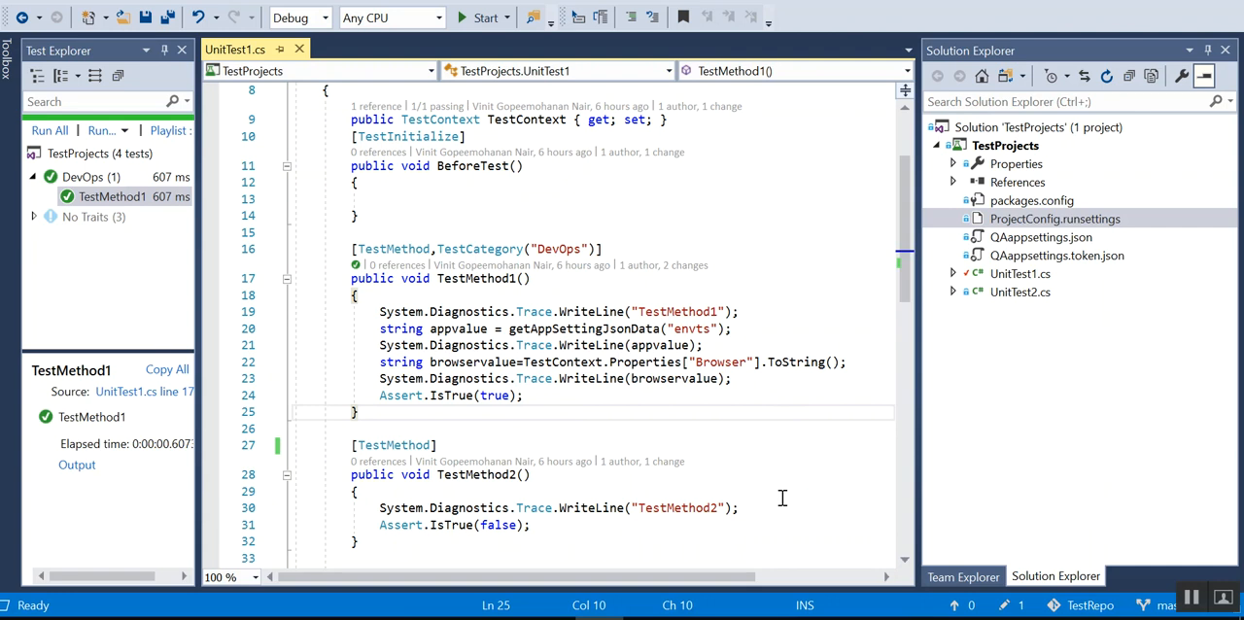
{"action": "mouse_move", "coordinate": [548, 276]}
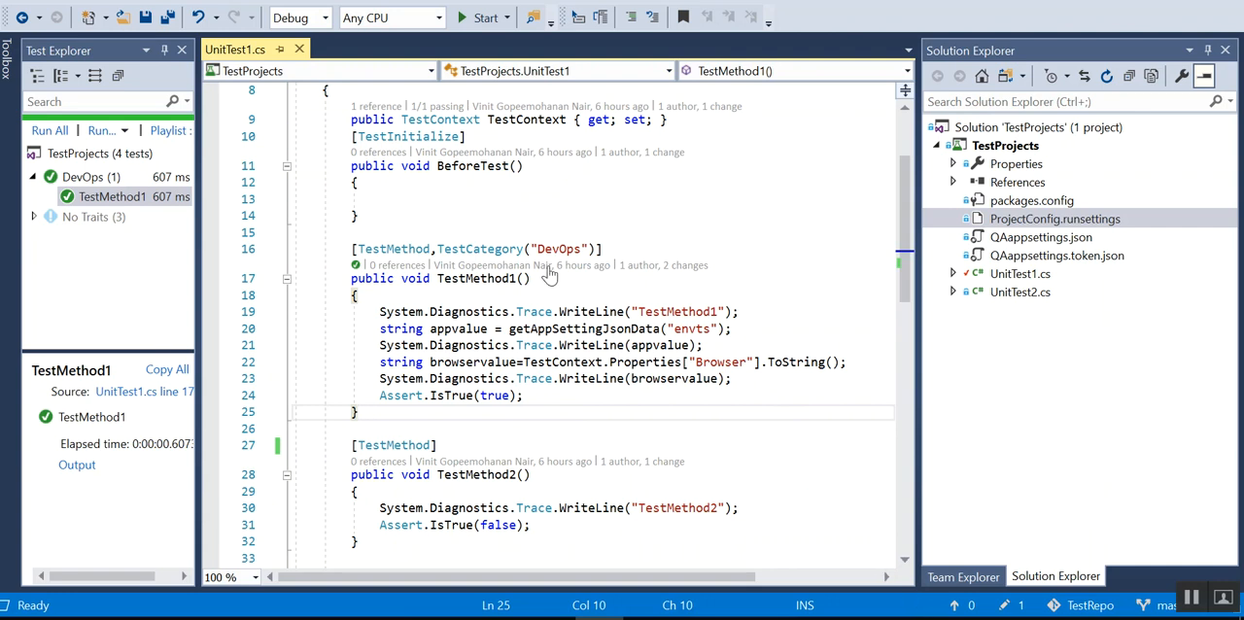
{"action": "mouse_move", "coordinate": [548, 276]}
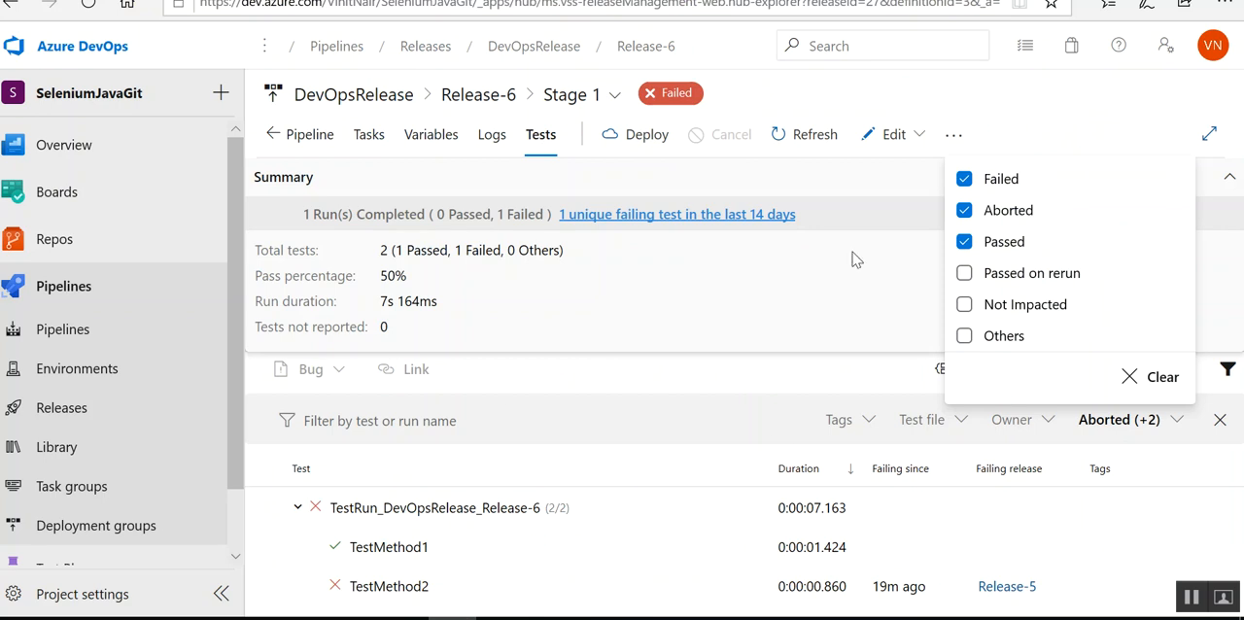
{"action": "mouse_move", "coordinate": [349, 412]}
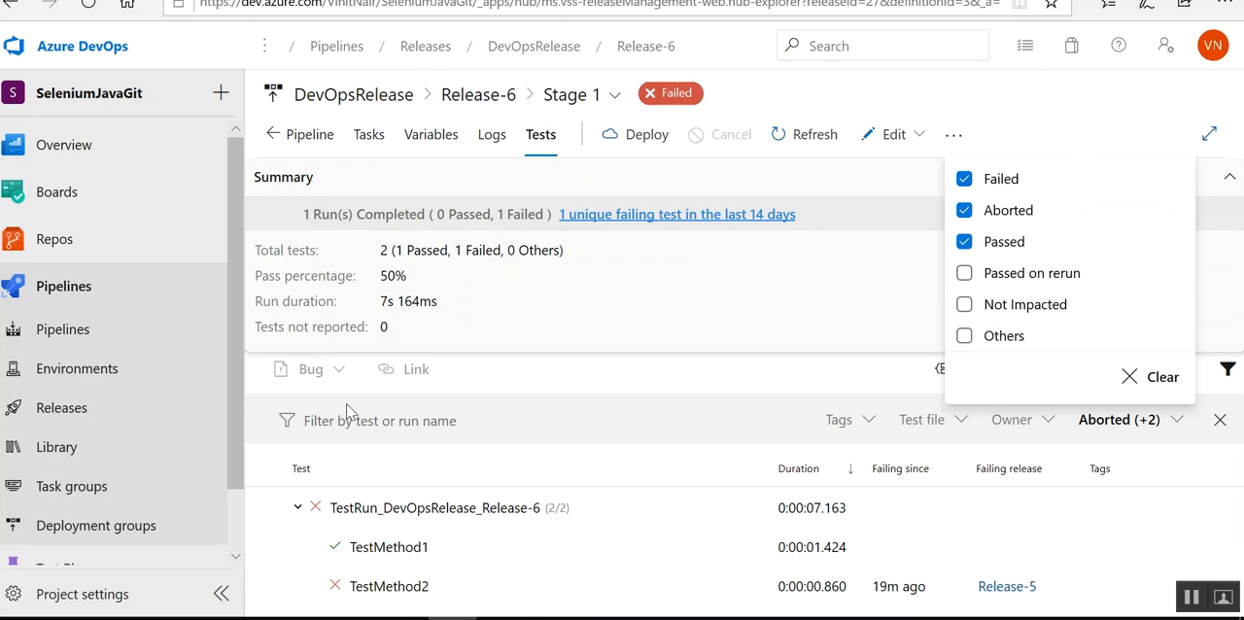
- Go to Test Plans > Runs to list the project's recent test runs
{"action": "scroll", "scroll_direction": "down", "scroll_amount": 3}
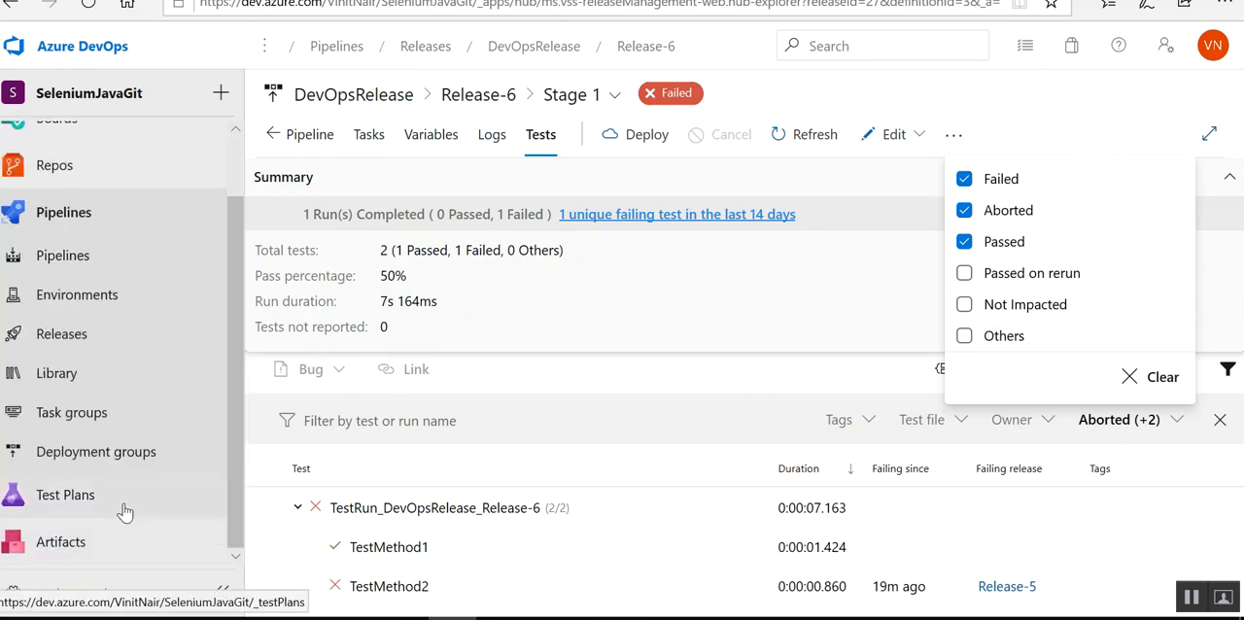
{"action": "left_click", "coordinate": [66, 494]}
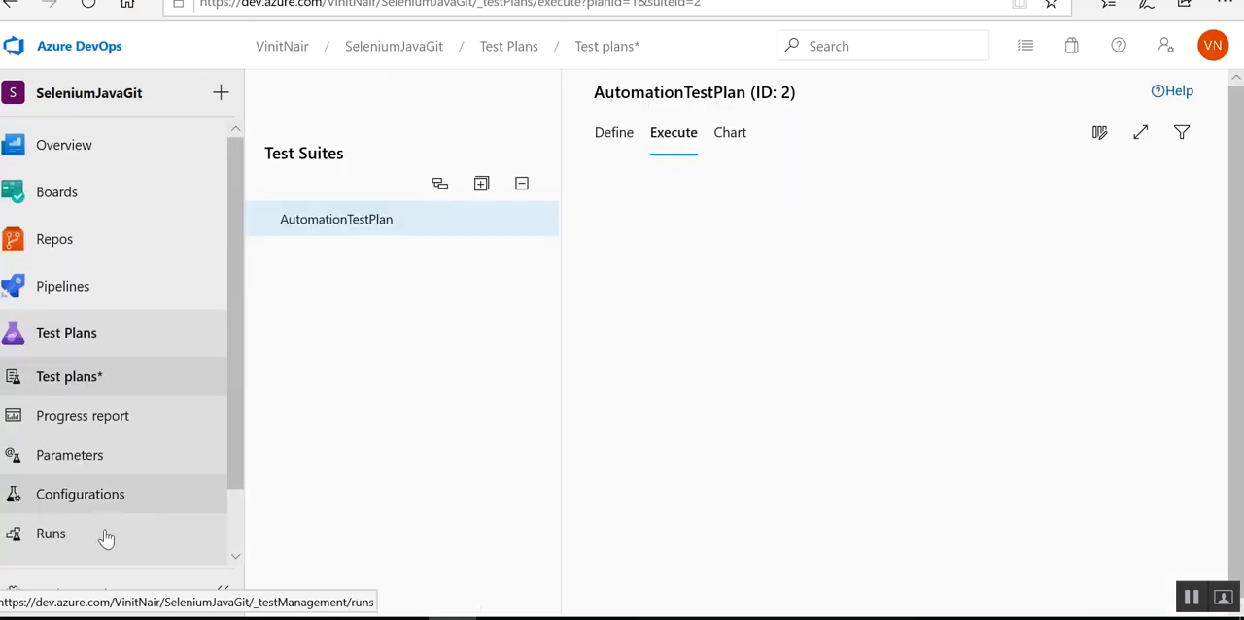
{"action": "left_click", "coordinate": [336, 218]}
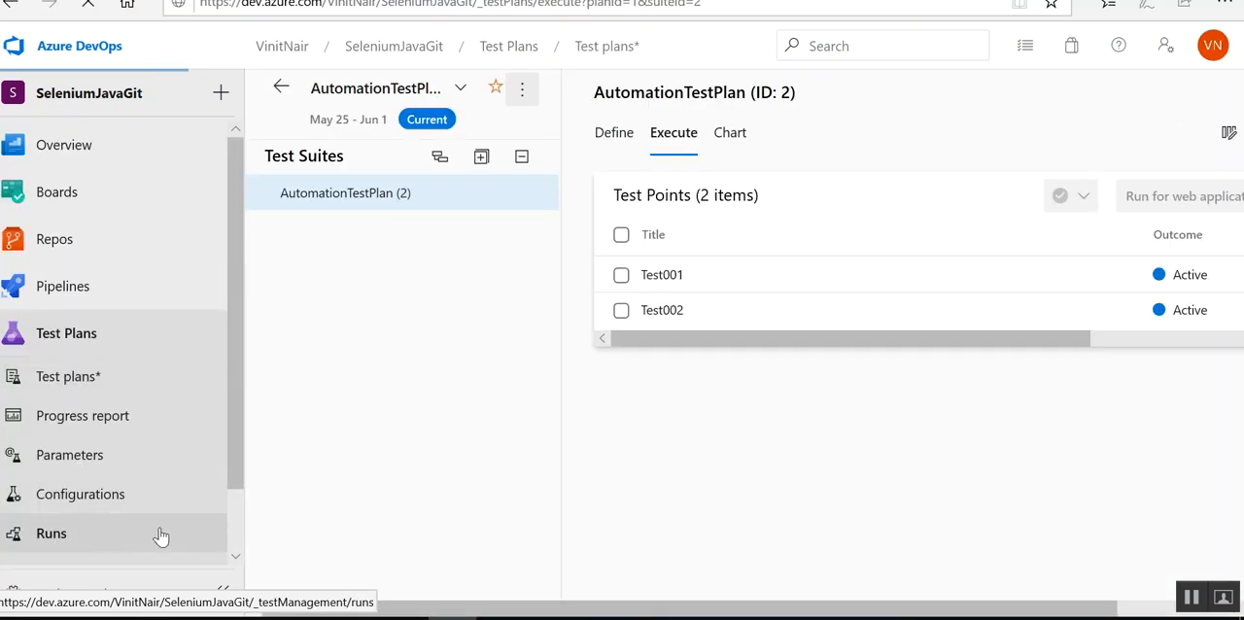
{"action": "left_click", "coordinate": [51, 532]}
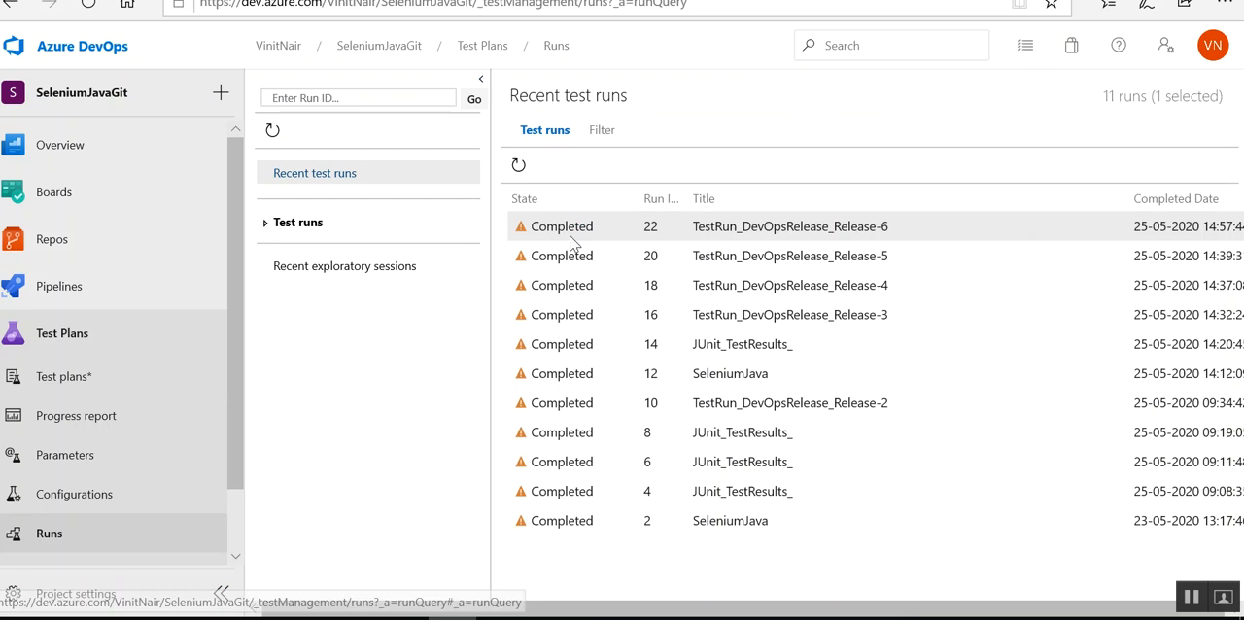
- Download run 22's attached TRX results file from TestRun_DevOpsRelease_Release-6
{"action": "left_click", "coordinate": [789, 225]}
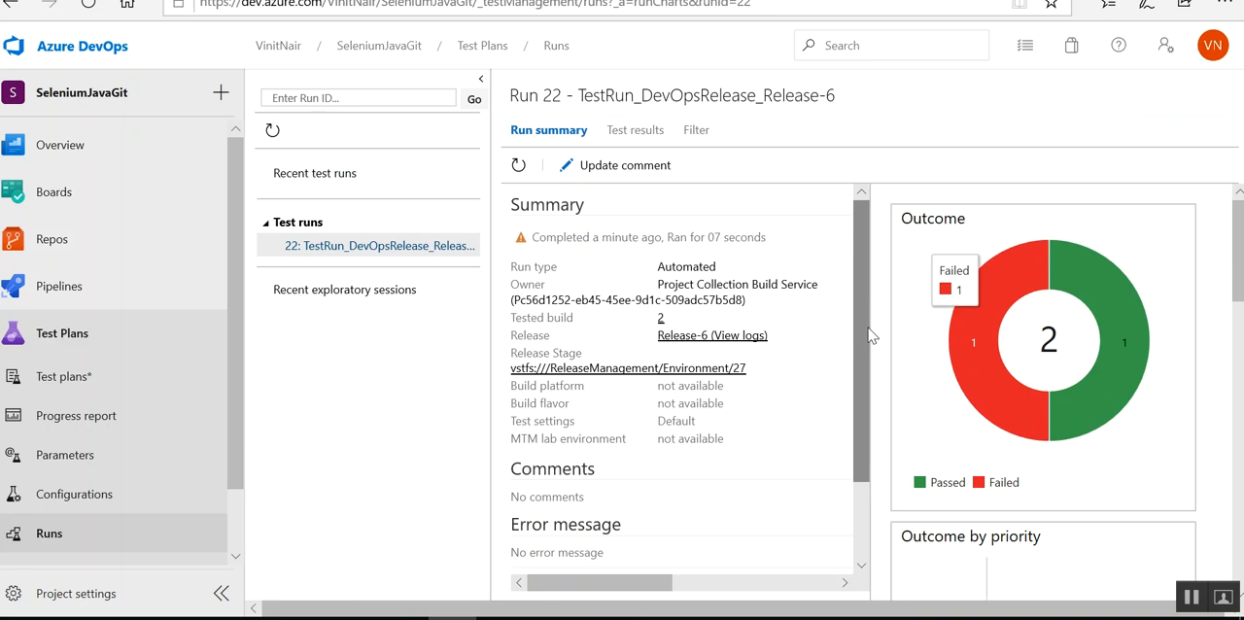
{"action": "scroll", "scroll_direction": "down", "scroll_amount": 3}
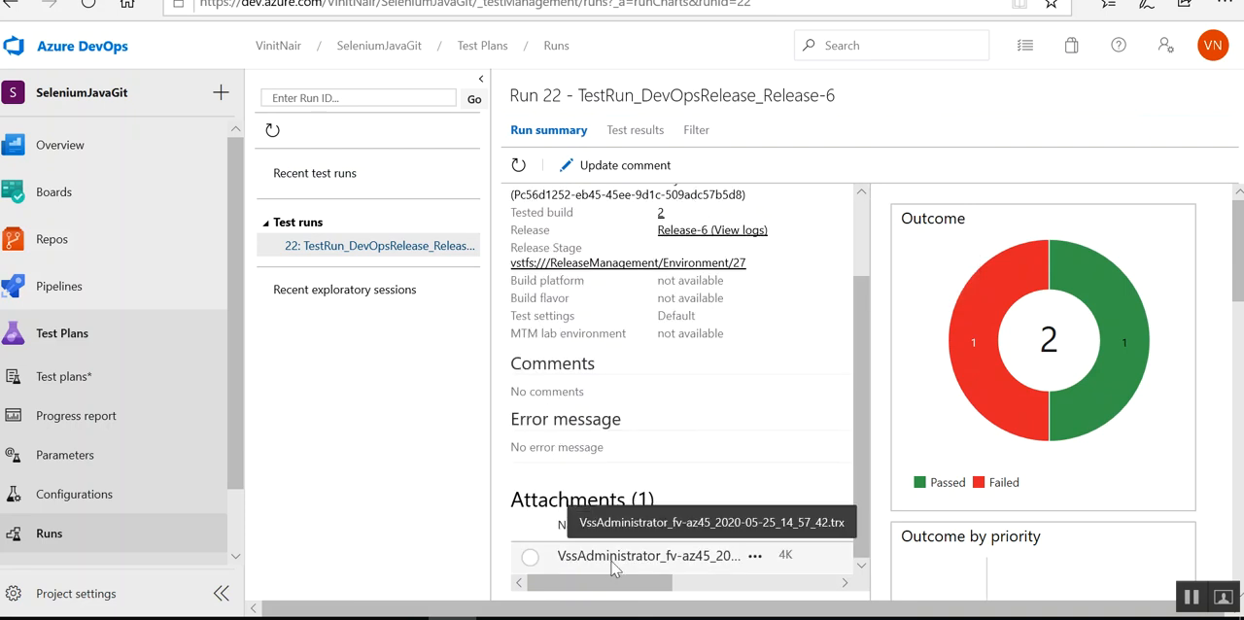
{"action": "left_click", "coordinate": [754, 556]}
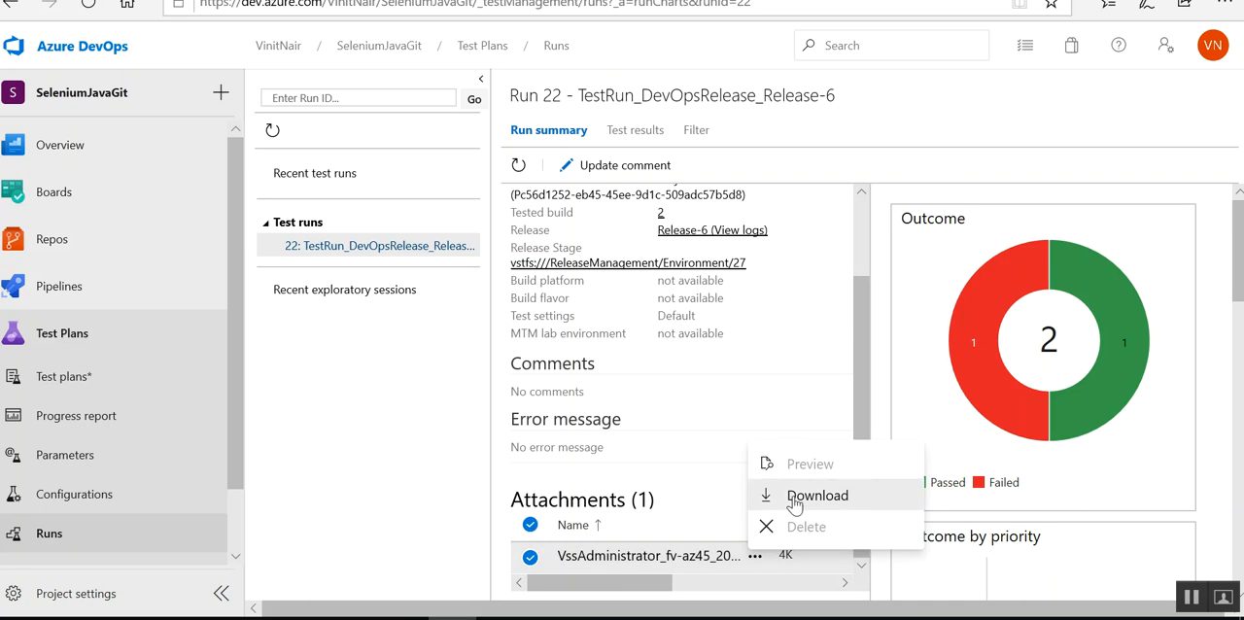
{"action": "left_click", "coordinate": [816, 496]}
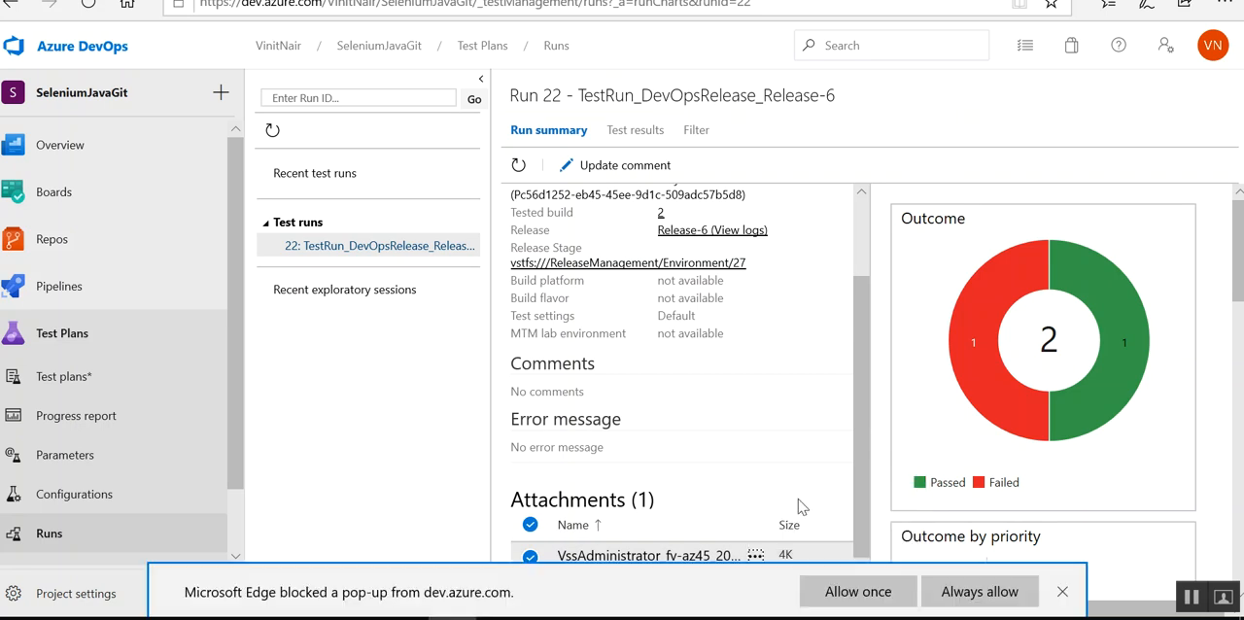
{"action": "left_click", "coordinate": [857, 591]}
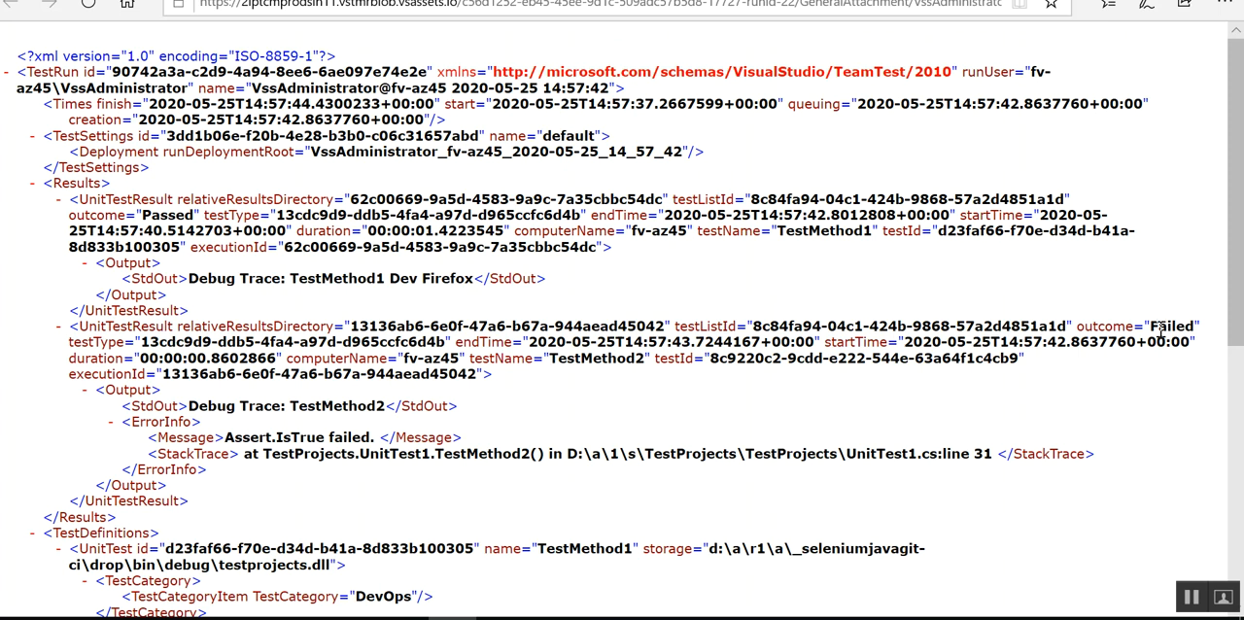
- Locate TestMethod1's StdOut in the TRX and highlight 'Firefox' in 'Dev Firefox'
{"action": "scroll", "scroll_direction": "down", "scroll_amount": 3}
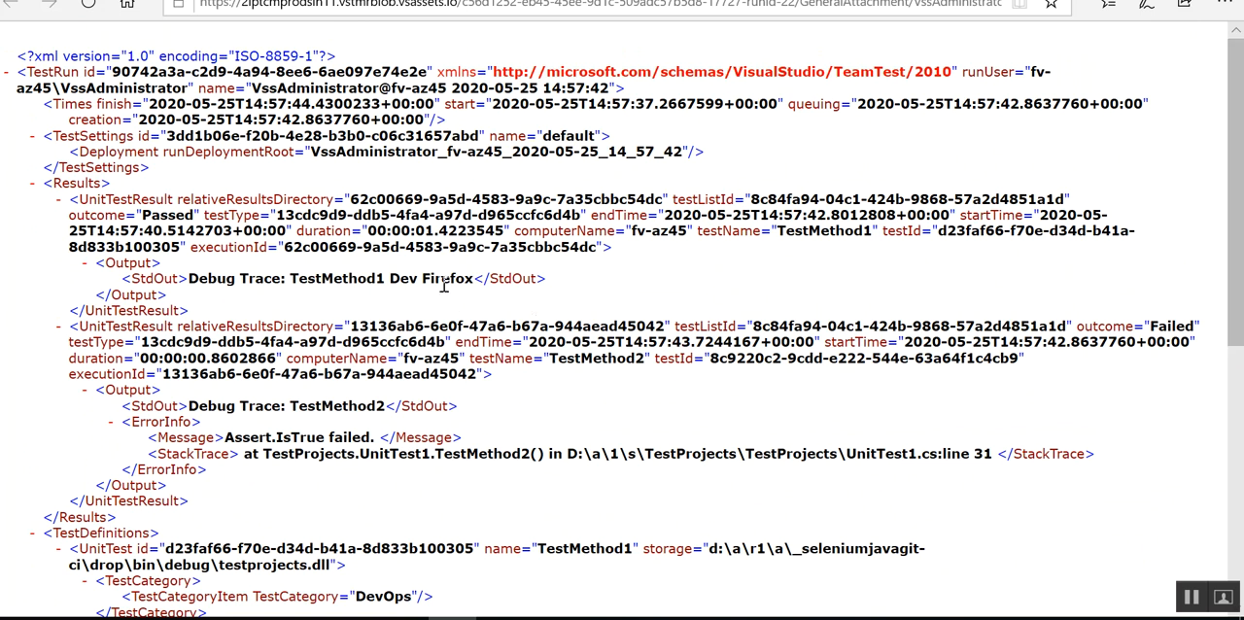
{"action": "double_click", "coordinate": [447, 278]}
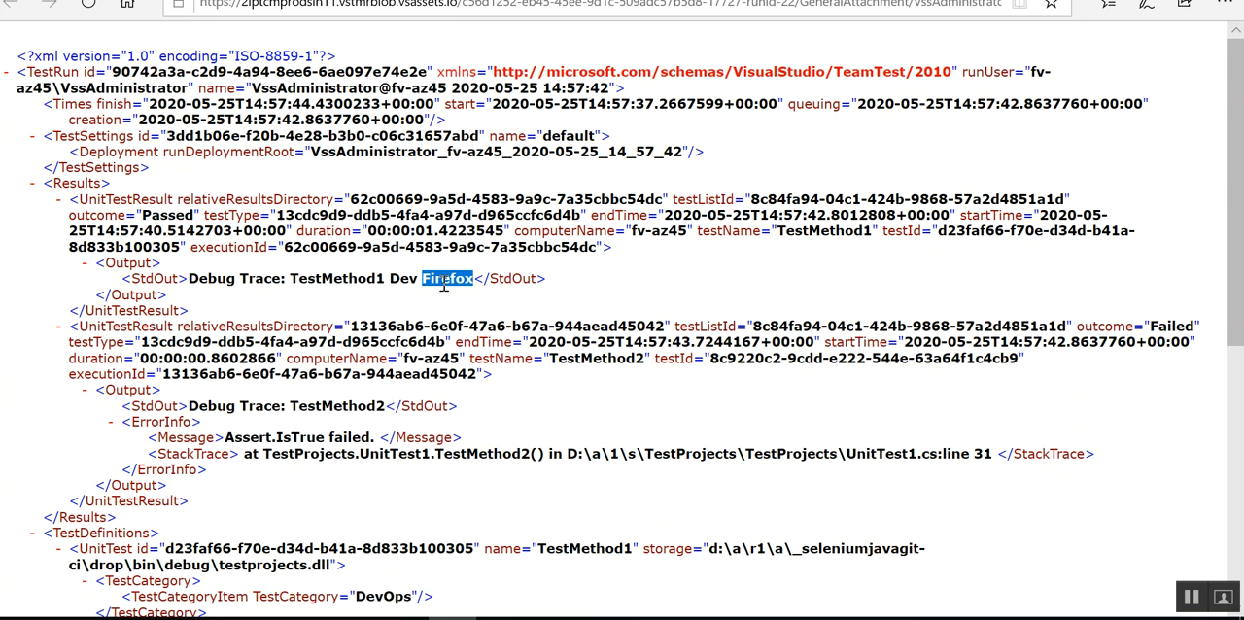